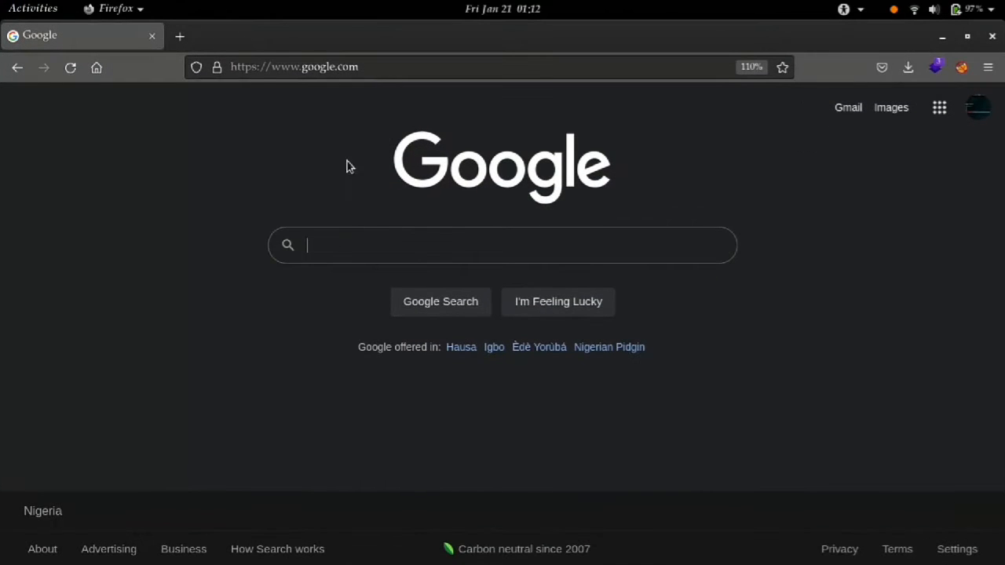
Search Google for 'cyberfox linux' using the autocomplete suggestion.
click(503, 244)
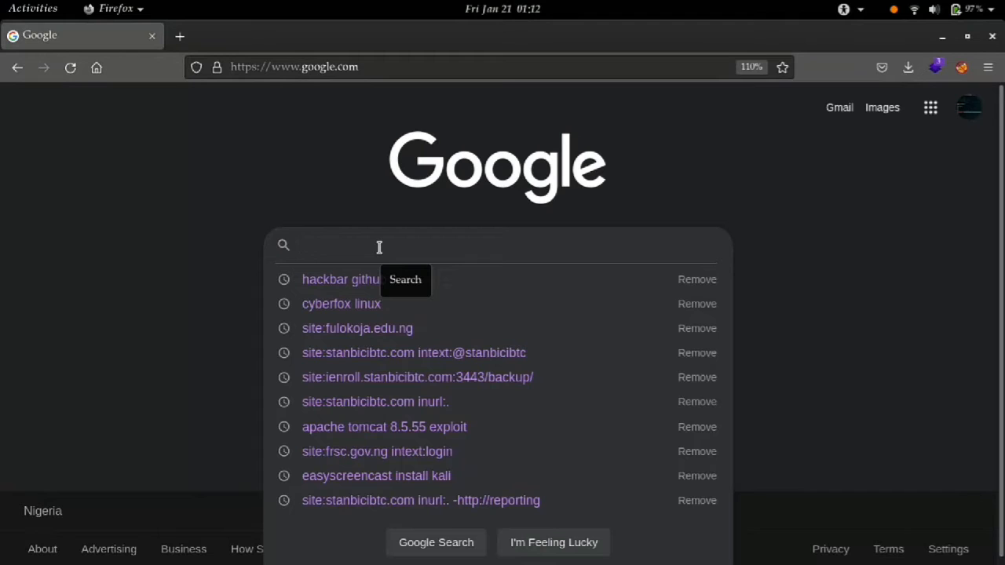
text(c)
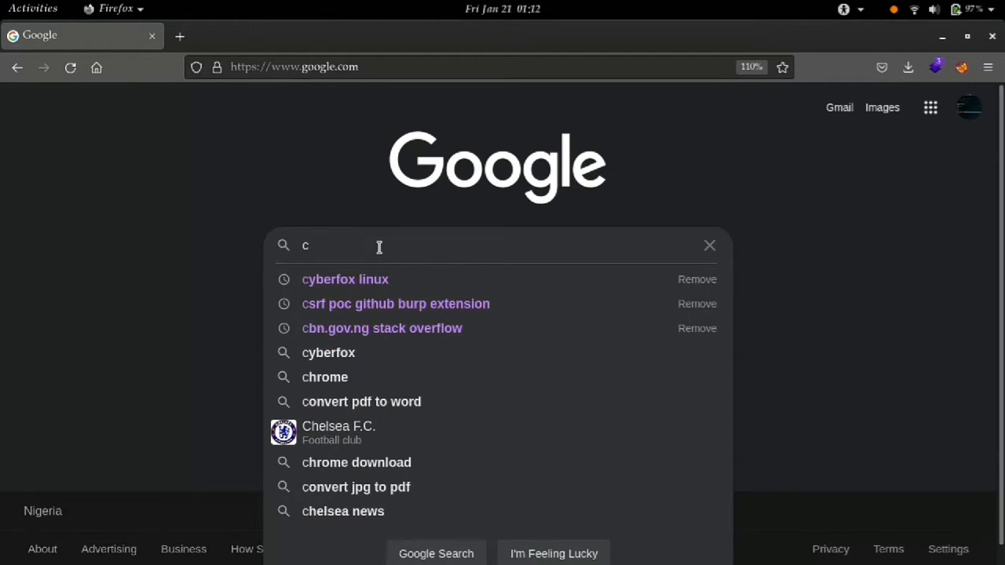
text(yberfo)
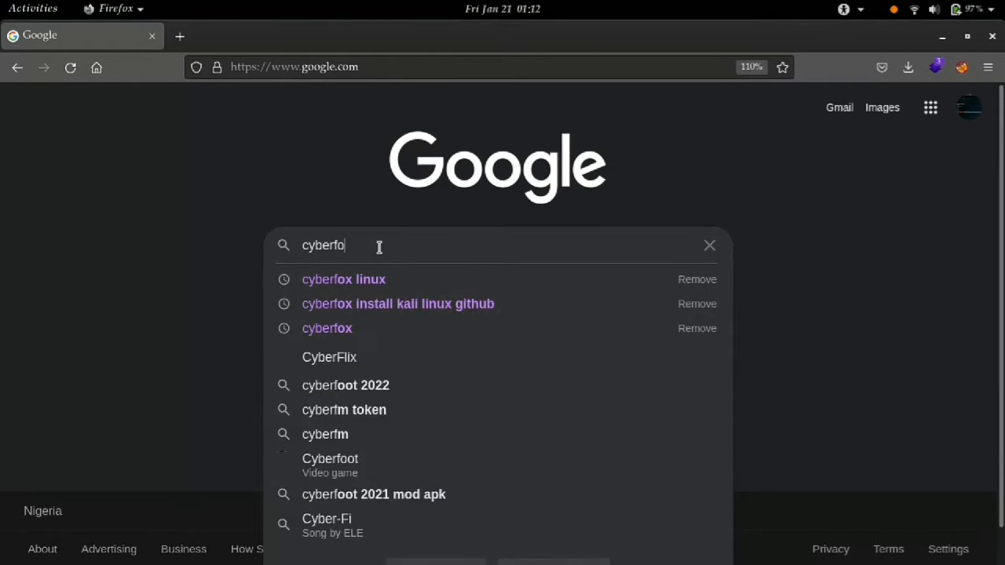
click(343, 278)
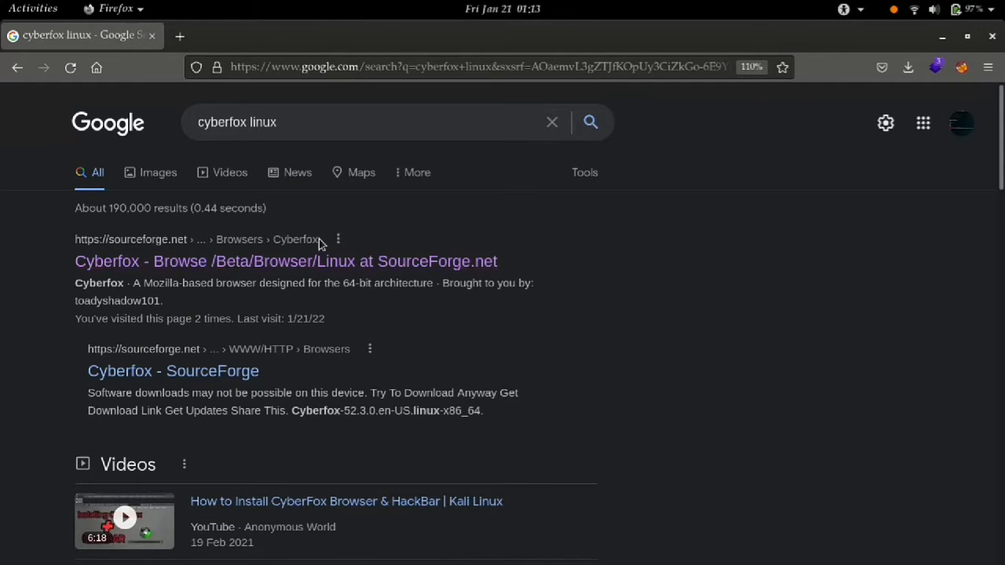
mouse_move(267, 267)
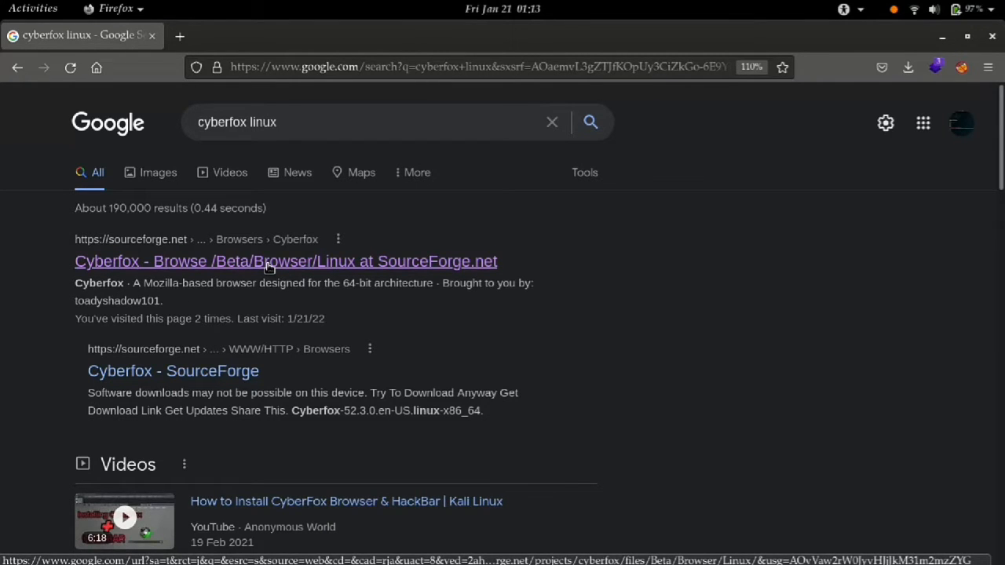
Download and save the latest Cyberfox Linux .deb package from its SourceForge page.
click(286, 260)
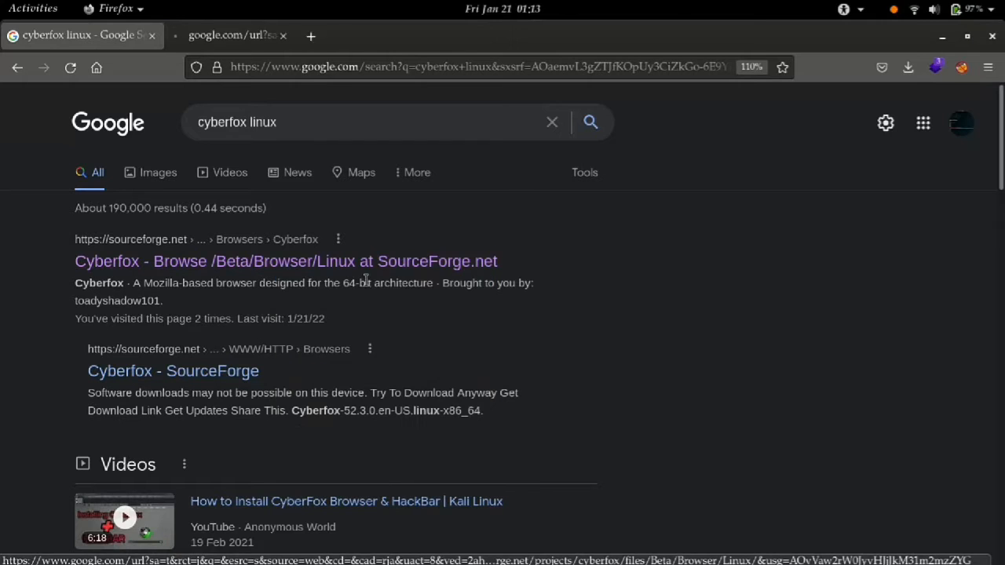
click(286, 260)
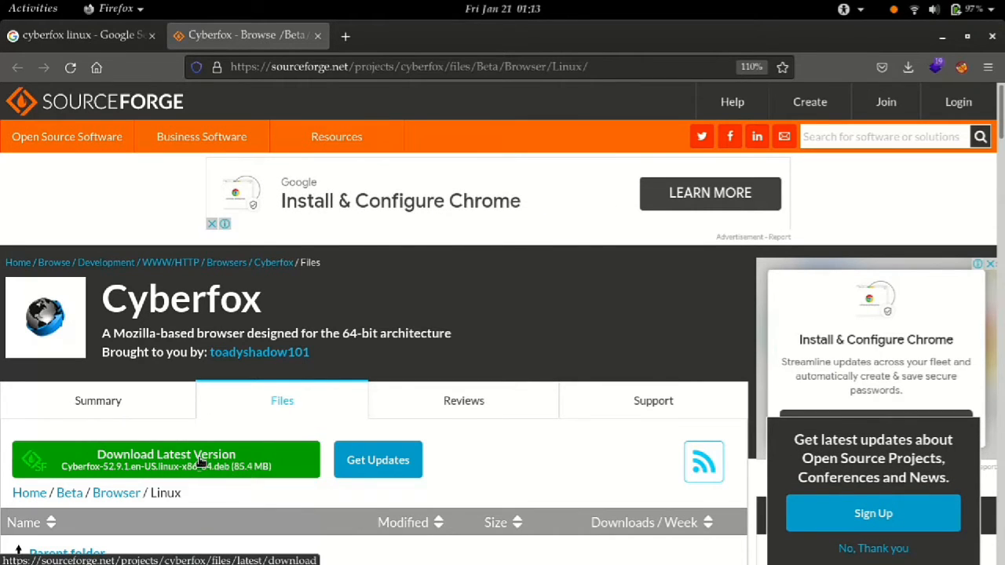
click(166, 459)
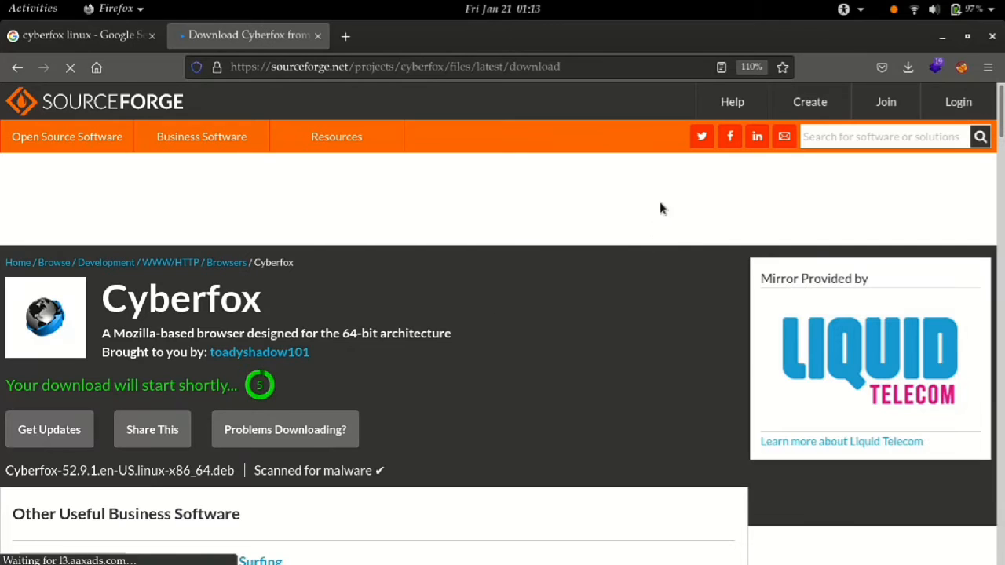
mouse_move(4, 432)
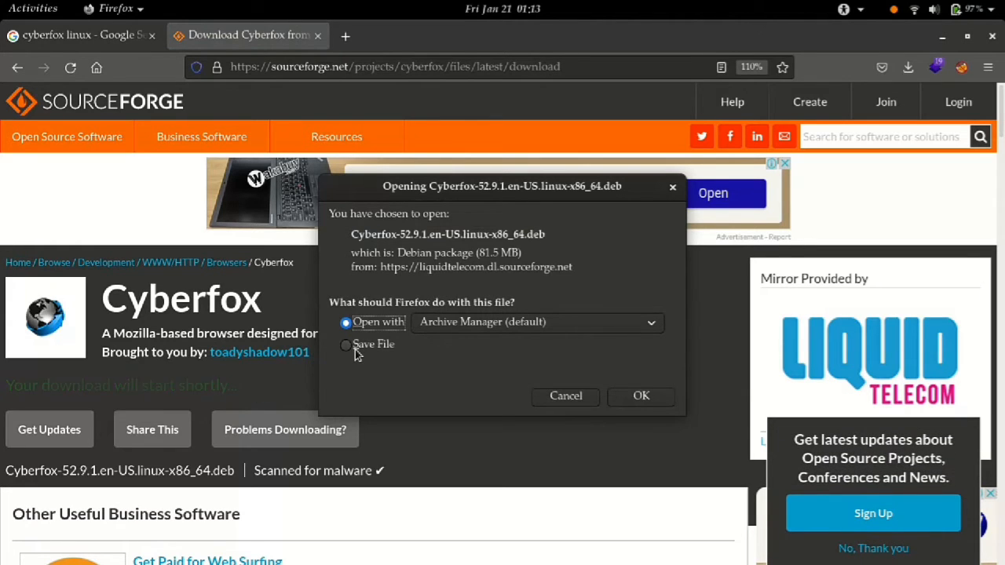
click(345, 344)
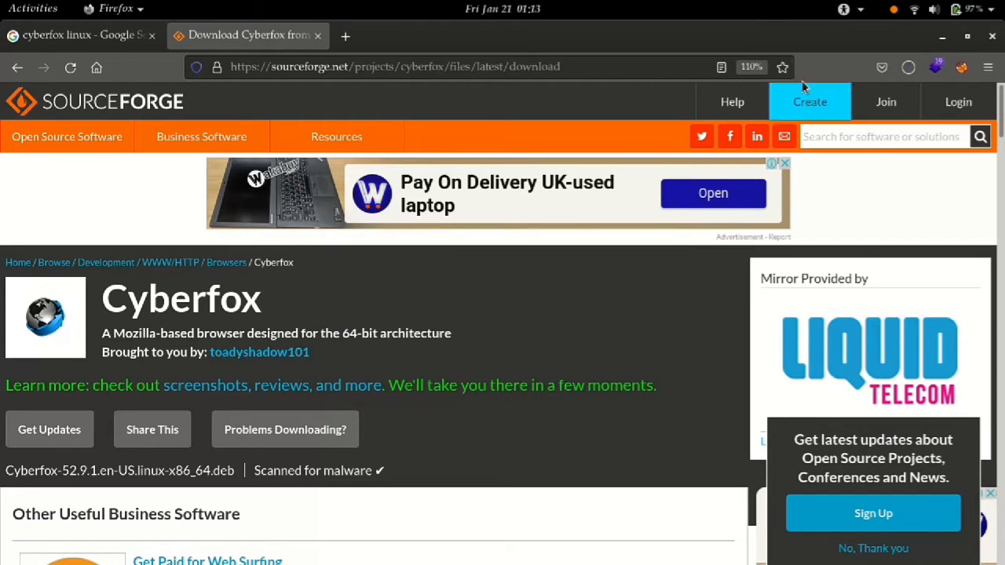
click(909, 66)
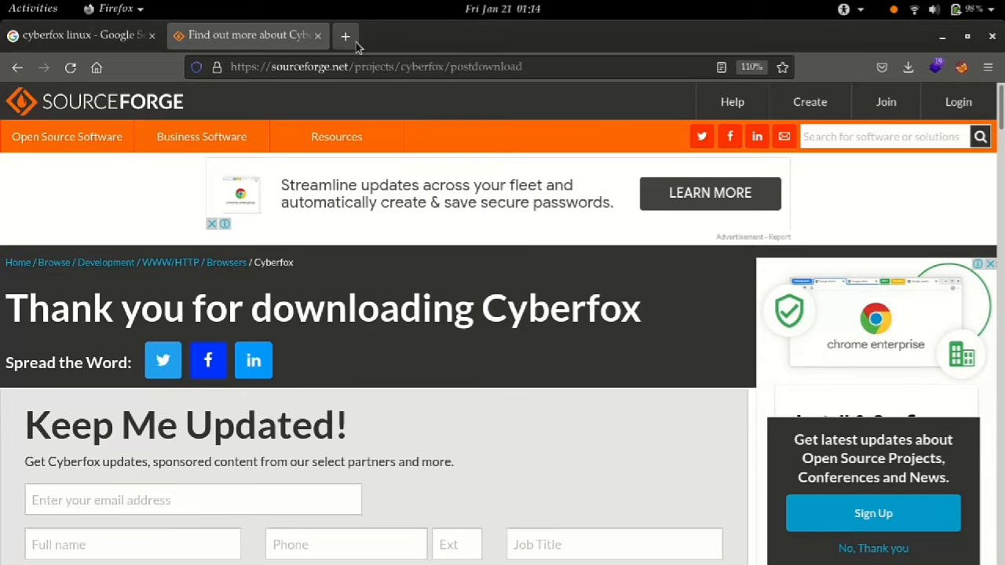
In a new tab, go to google.com and search for 'hackbar github'.
click(344, 34)
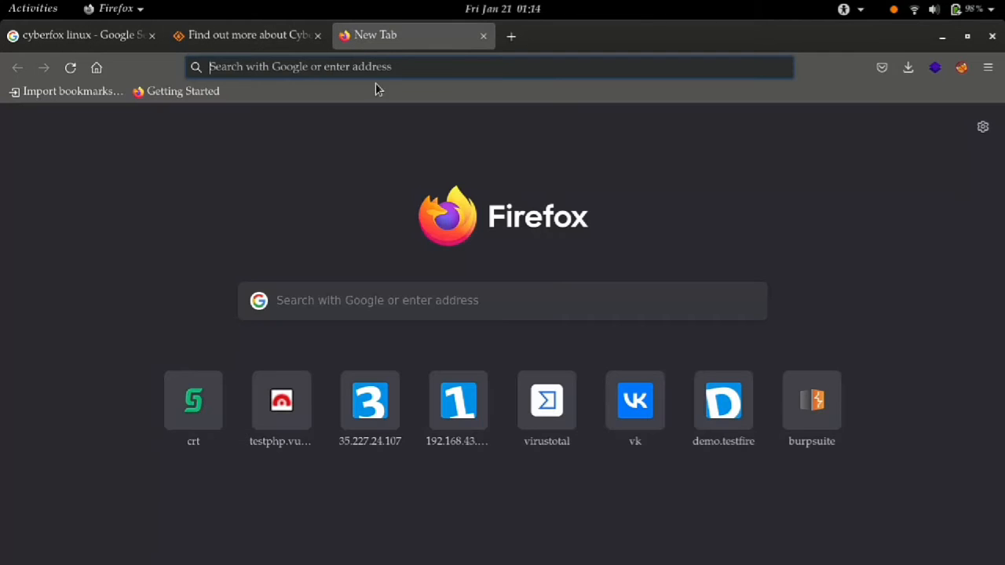
text(google.com/)
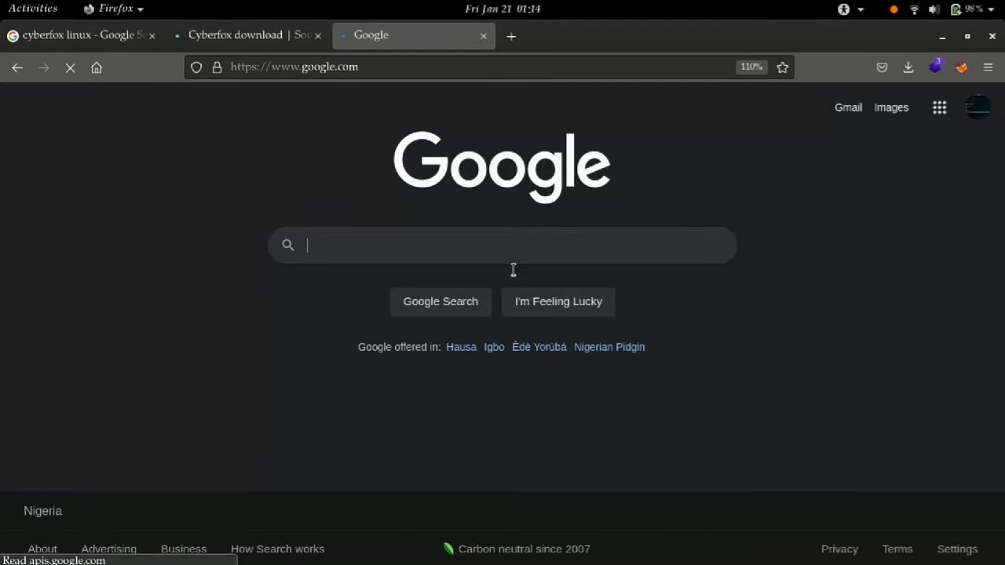
text(hackbar github)
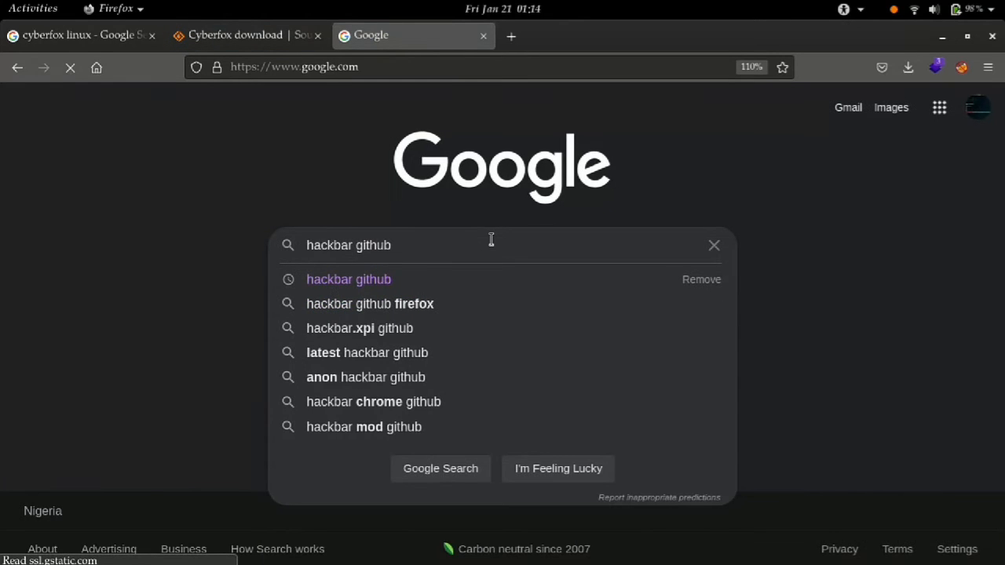
click(70, 67)
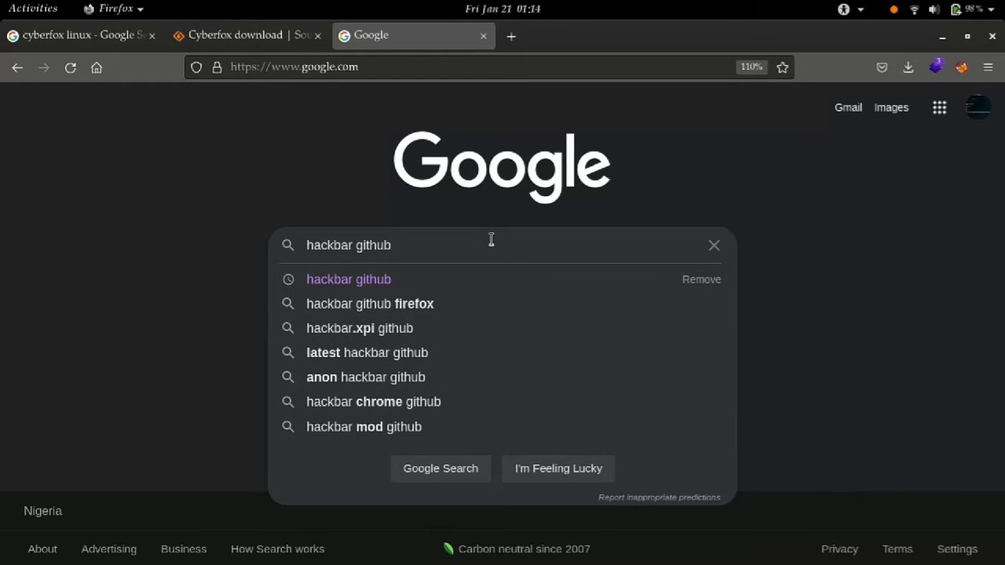
click(348, 278)
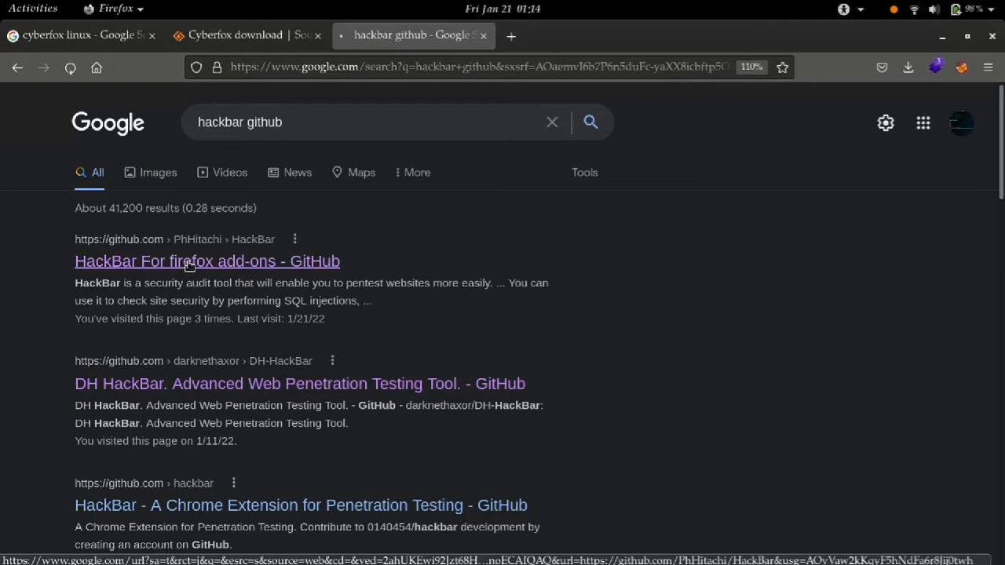
Open the PhHitachi/HackBar GitHub repository and copy its HTTPS clone URL.
click(207, 260)
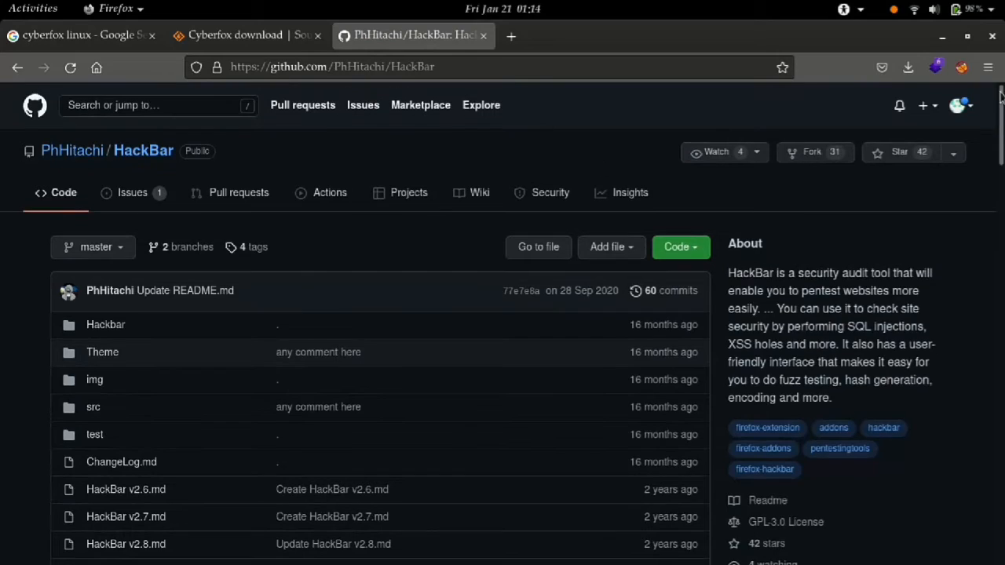
click(676, 246)
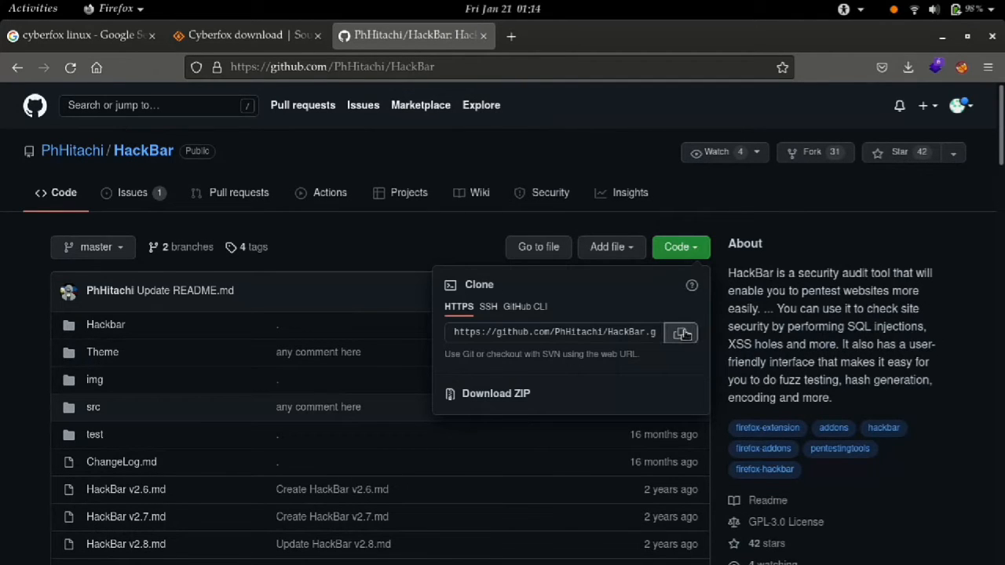
click(681, 331)
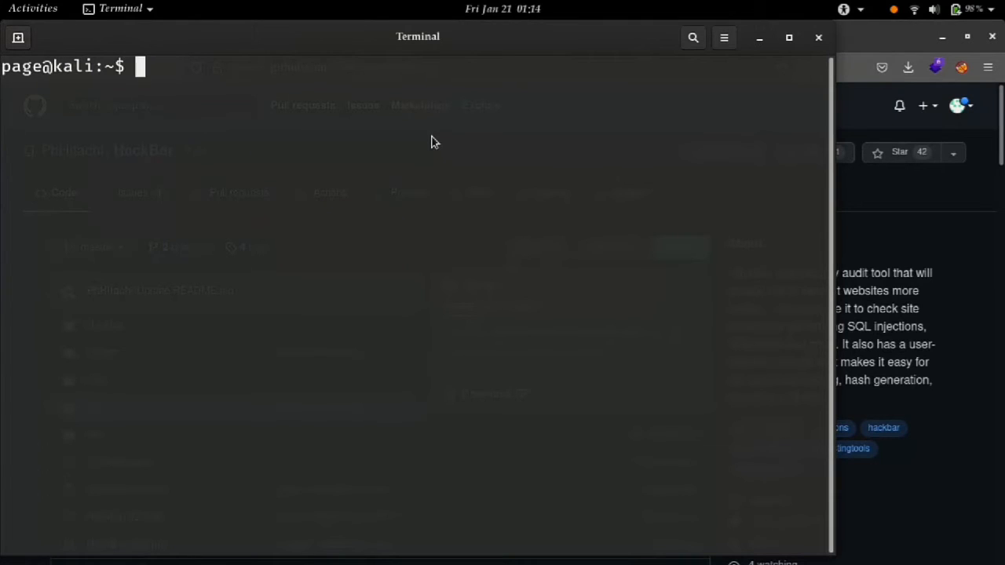
Change to the Desktop folder with 'cd Desktop/', list it, and start typing 'git clone'.
text(c)
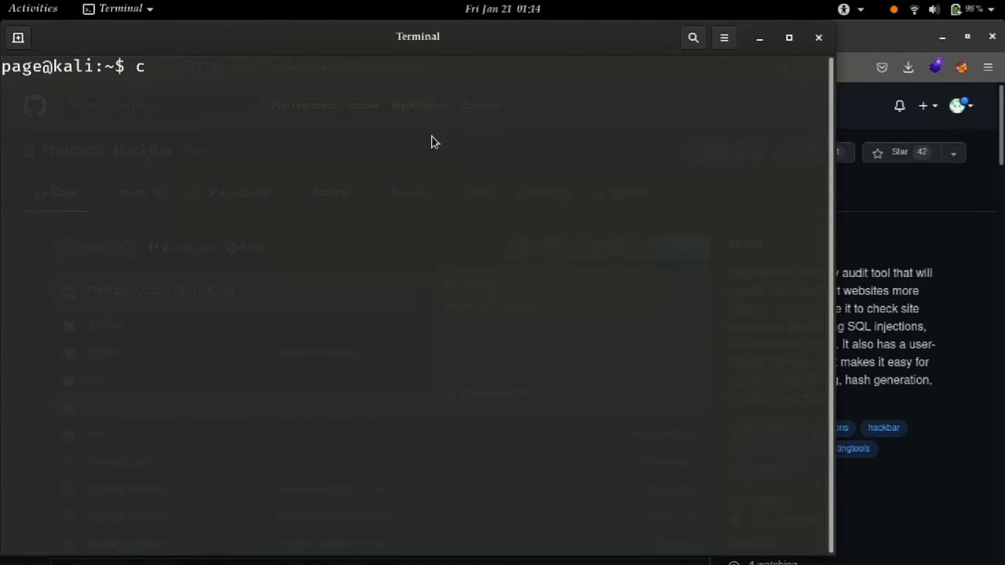
text(d Desktop/)
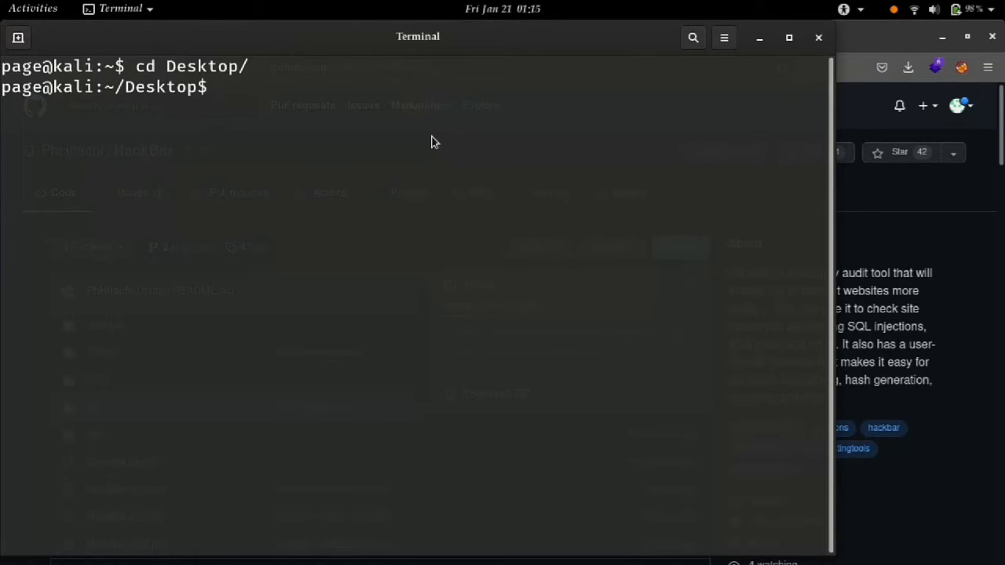
text(ls)
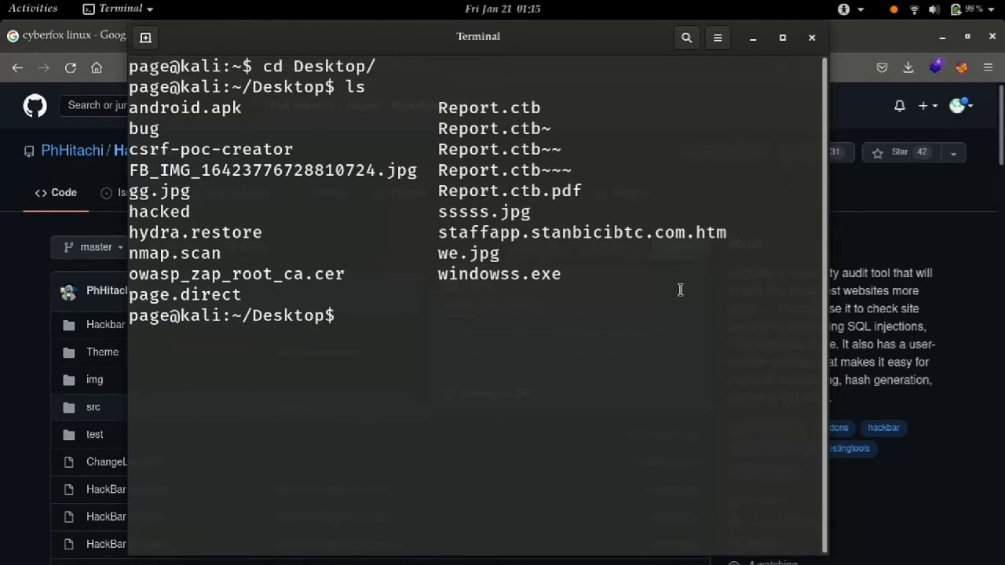
text(git c)
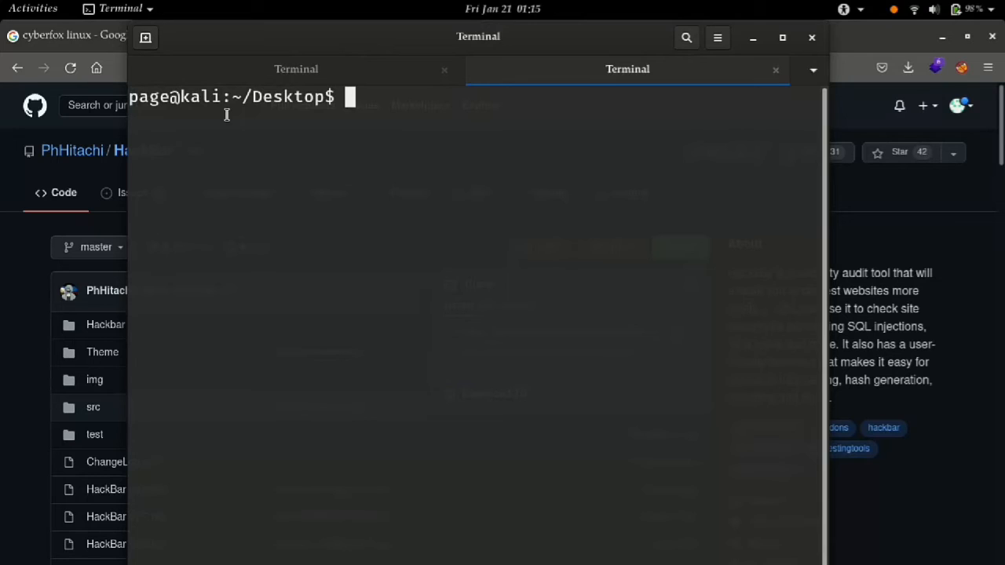
Go to ~/Downloads and select the Cyberfox .deb file name.
text(cd ~)
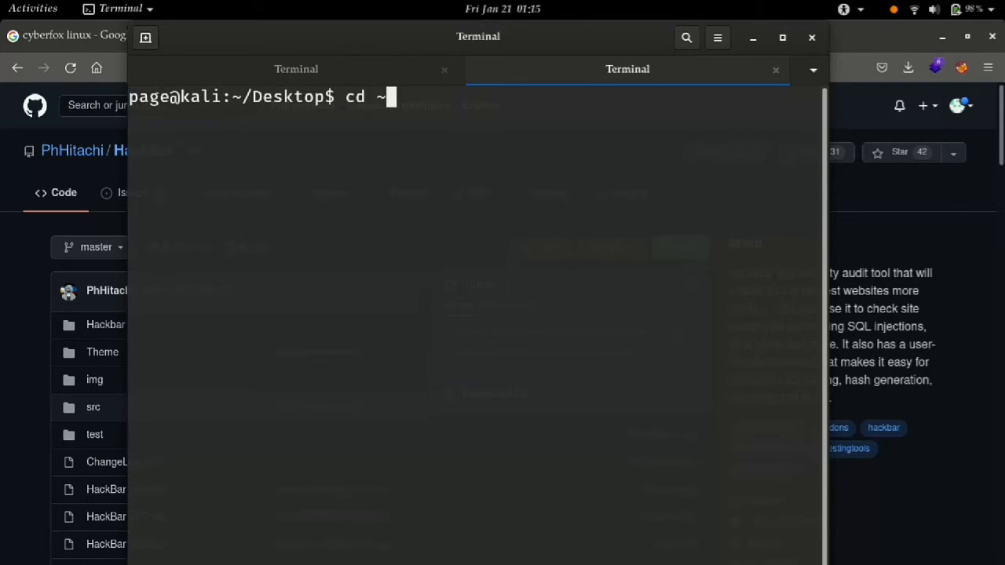
text(/Dow)
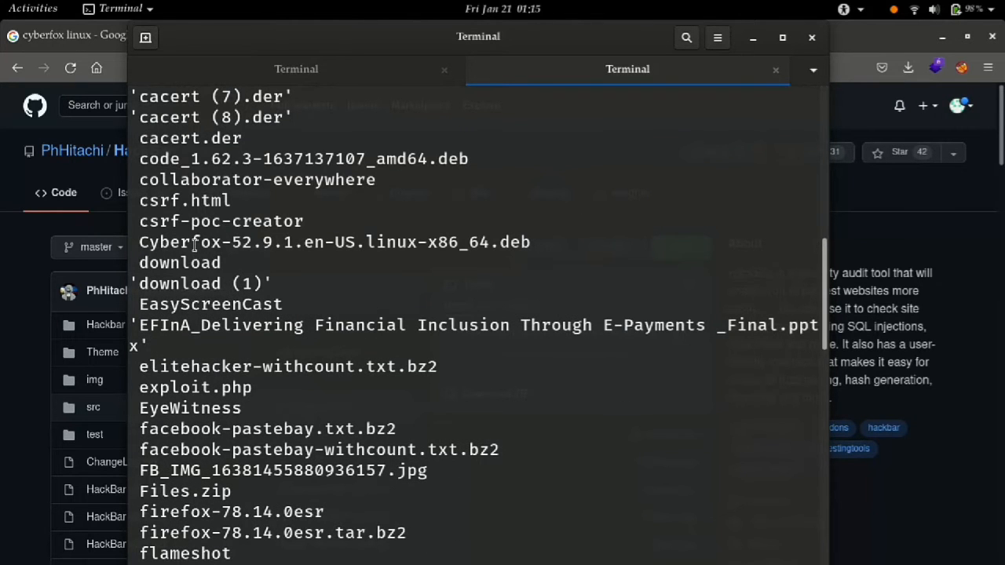
double_click(334, 242)
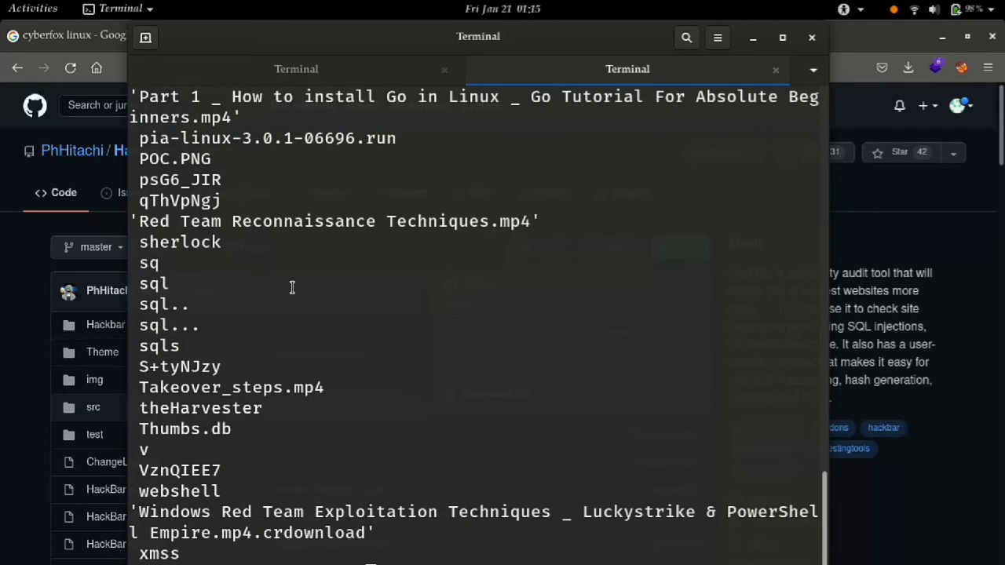
text(li:~/Downloads$ l)
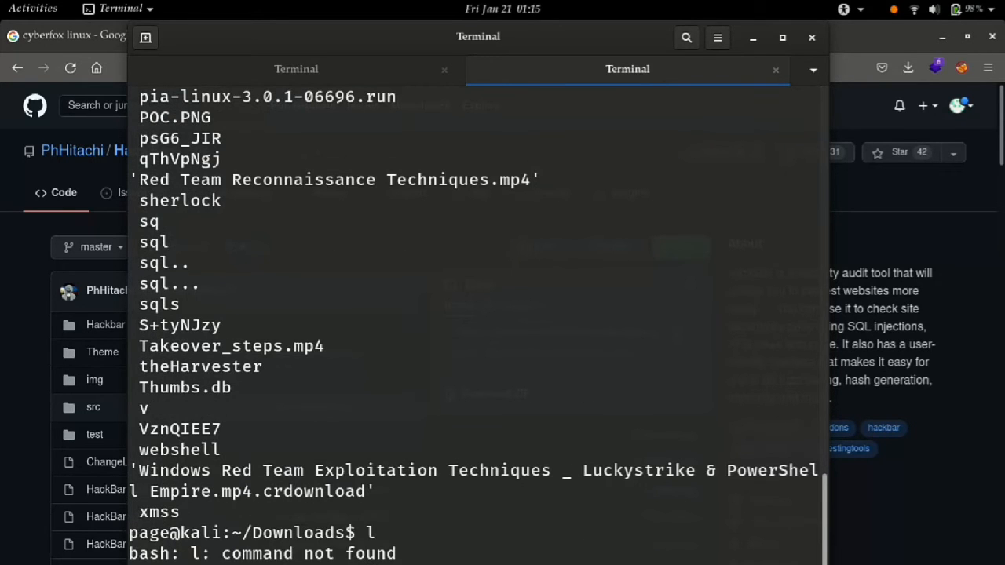
mouse_move(321, 37)
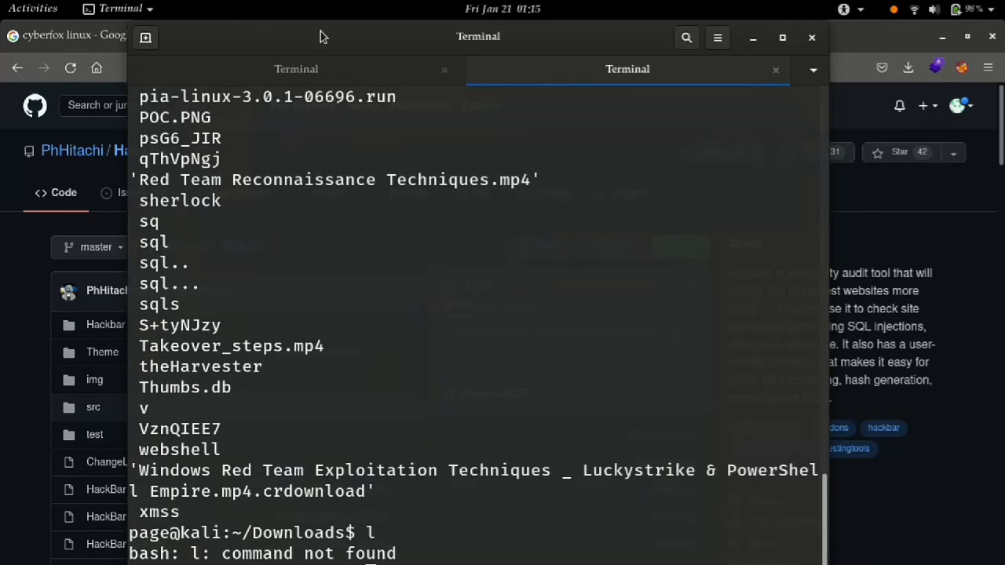
mouse_move(328, 33)
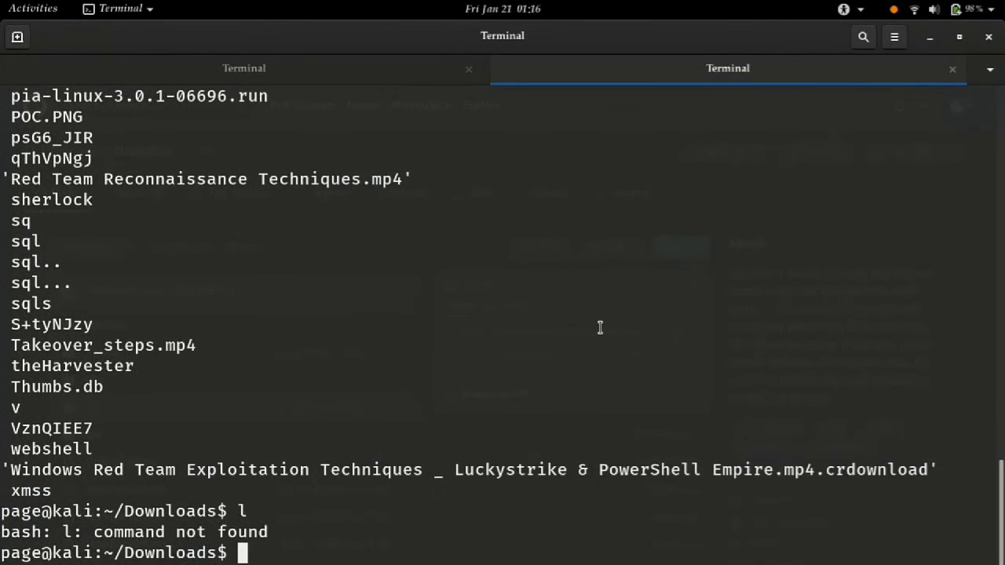
Install Cyberfox-52.9.1.en-US.linux-x86_64.deb with dpkg -i, rerunning with sudo and password.
text(dp)
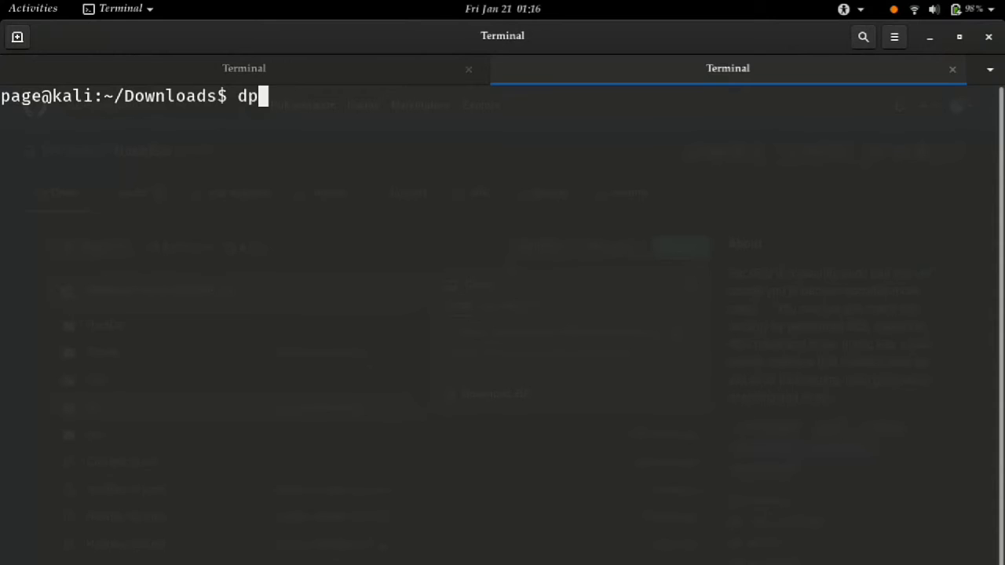
text(kg)
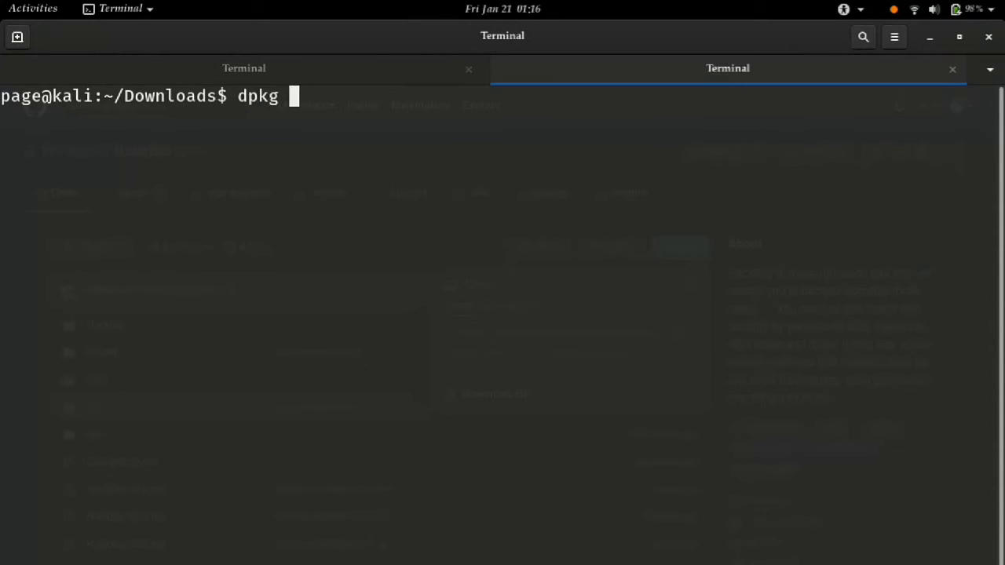
text(-)
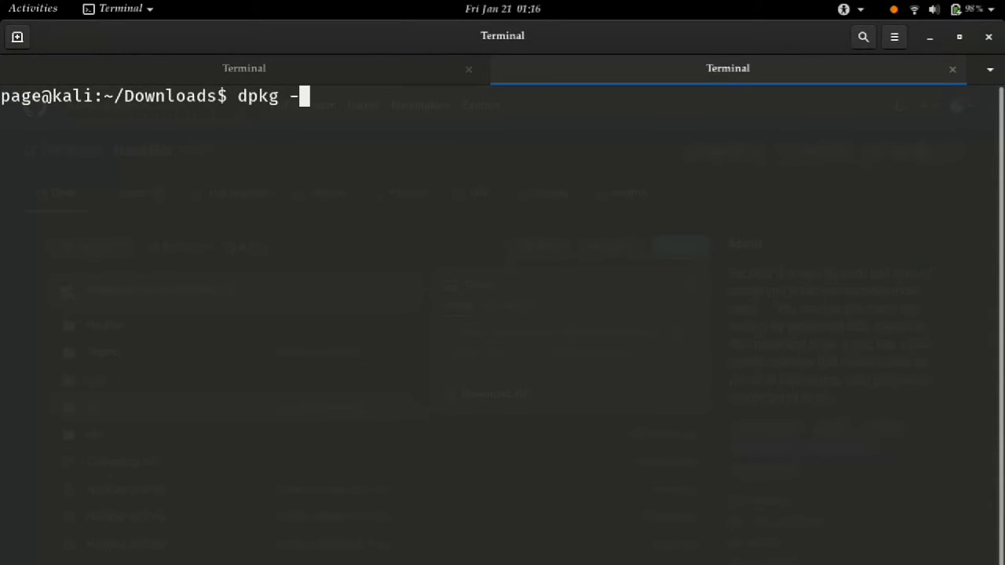
text(i)
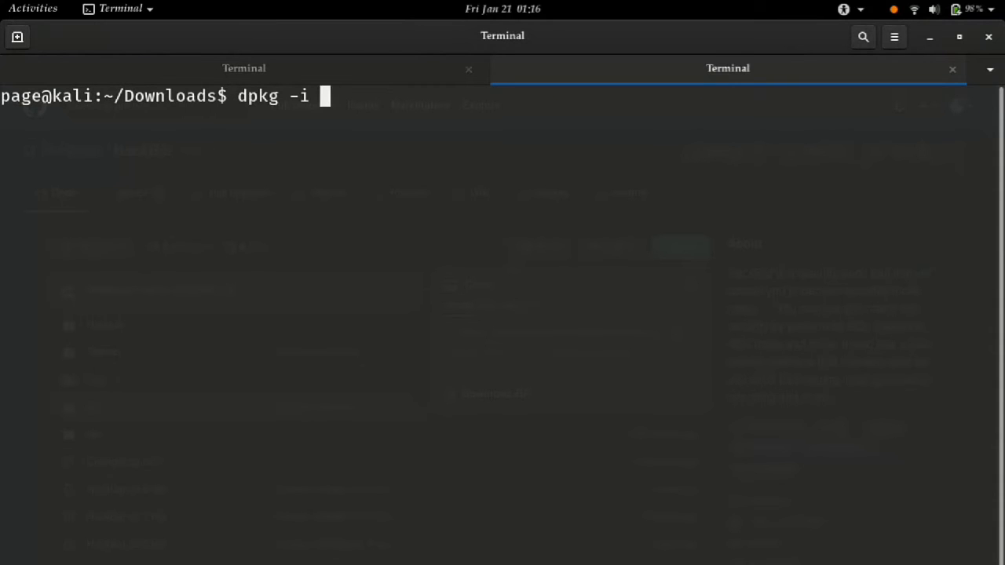
text(Cyberfox-52.9.1.en-US.linux-x86_64.deb)
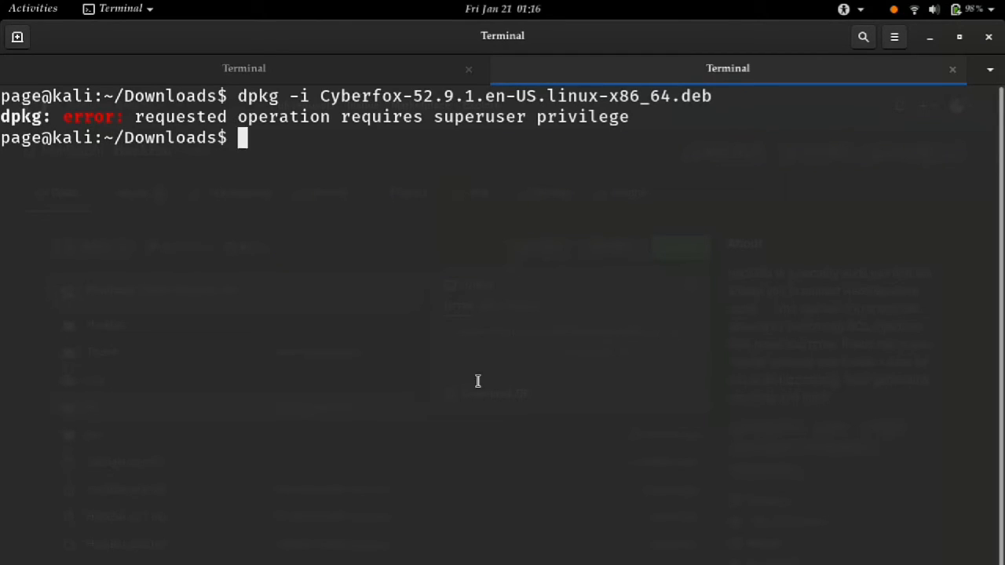
double_click(180, 117)
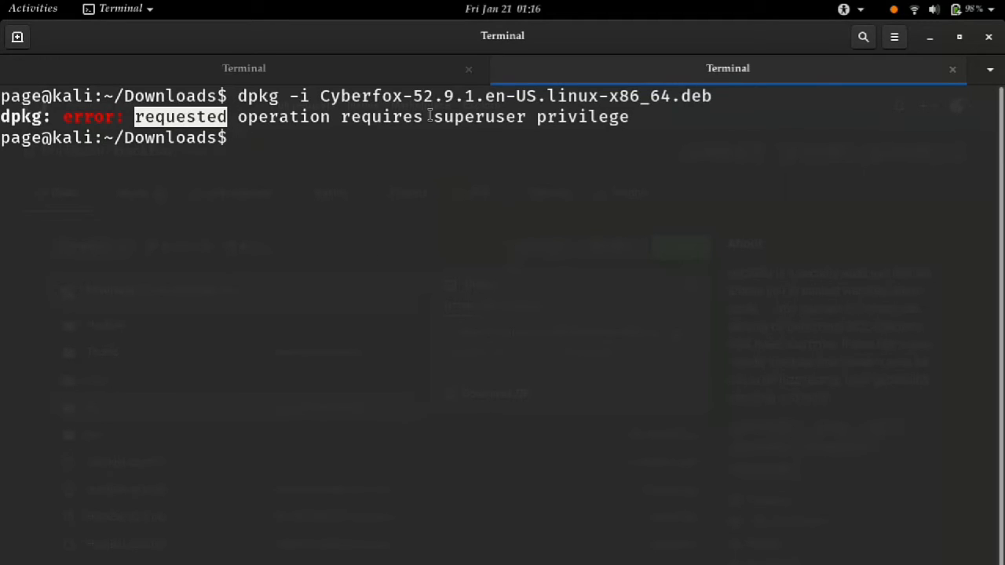
mouse_move(552, 281)
text(sudo dpkg -i Cyberfox-52.9.1.en-US.linux-x86_64.deb)
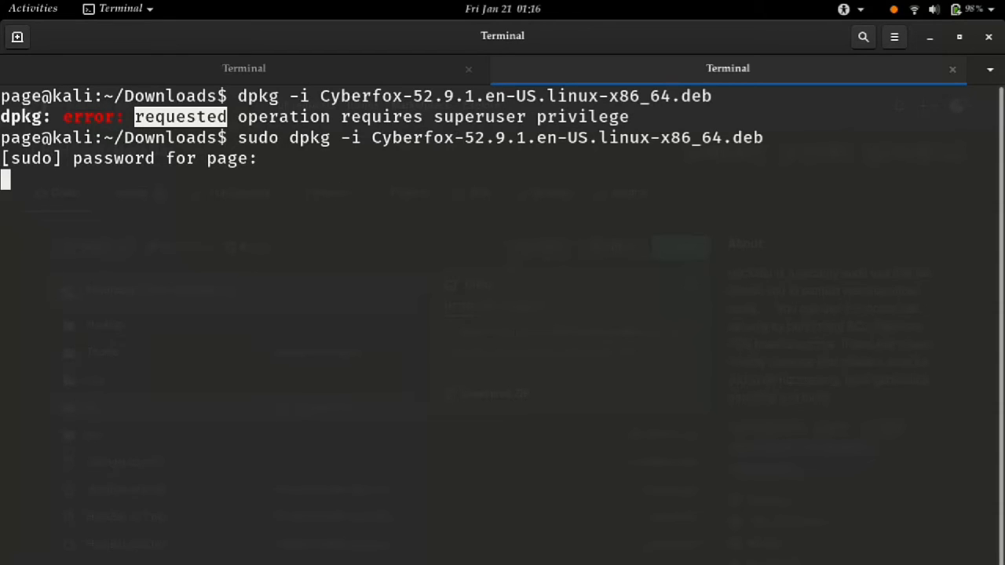
key(Return)
text(cy)
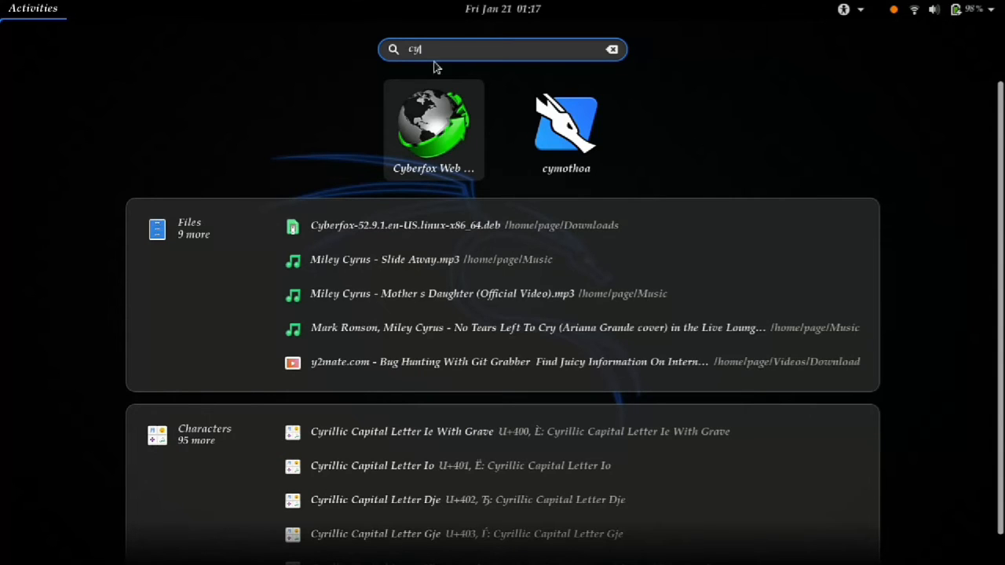
mouse_move(436, 151)
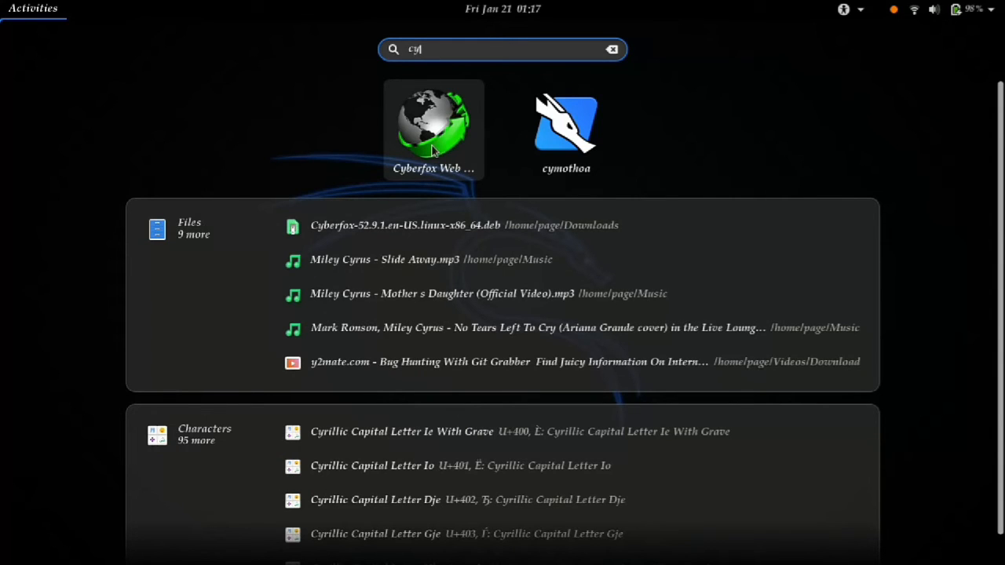
mouse_move(437, 124)
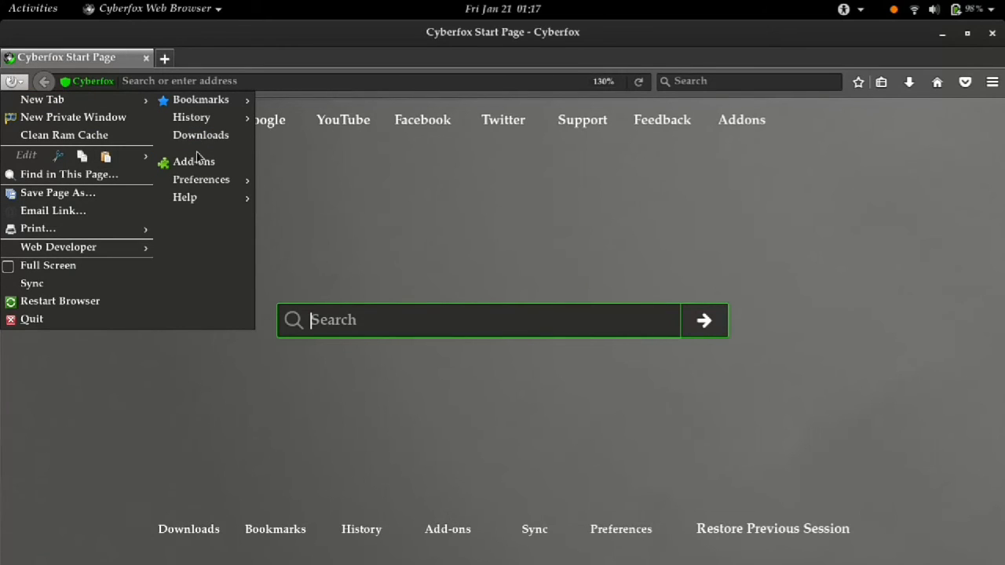
mouse_move(193, 162)
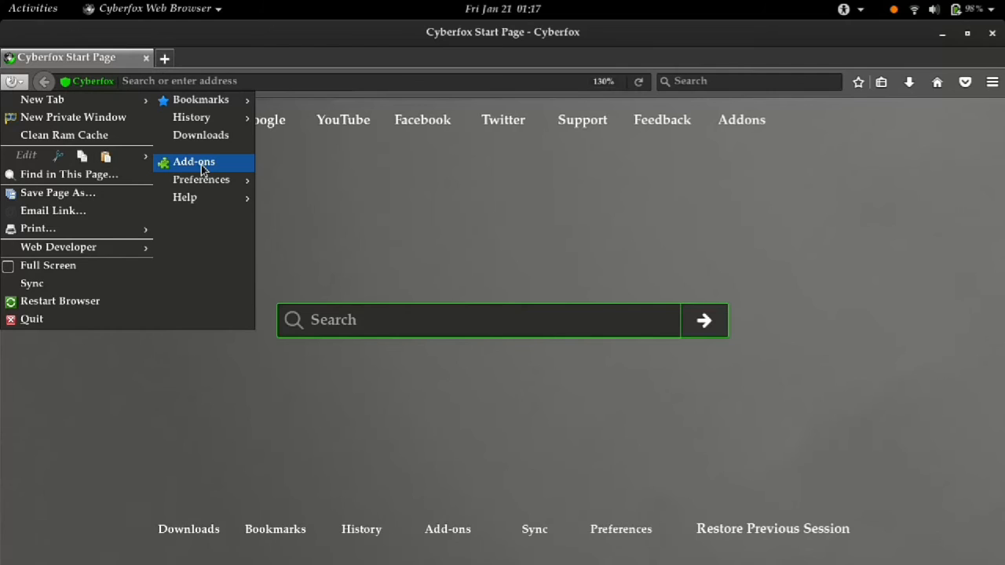
Open Cyberfox's Add-ons Manager and choose Install Add-on From File from the gear menu.
click(193, 161)
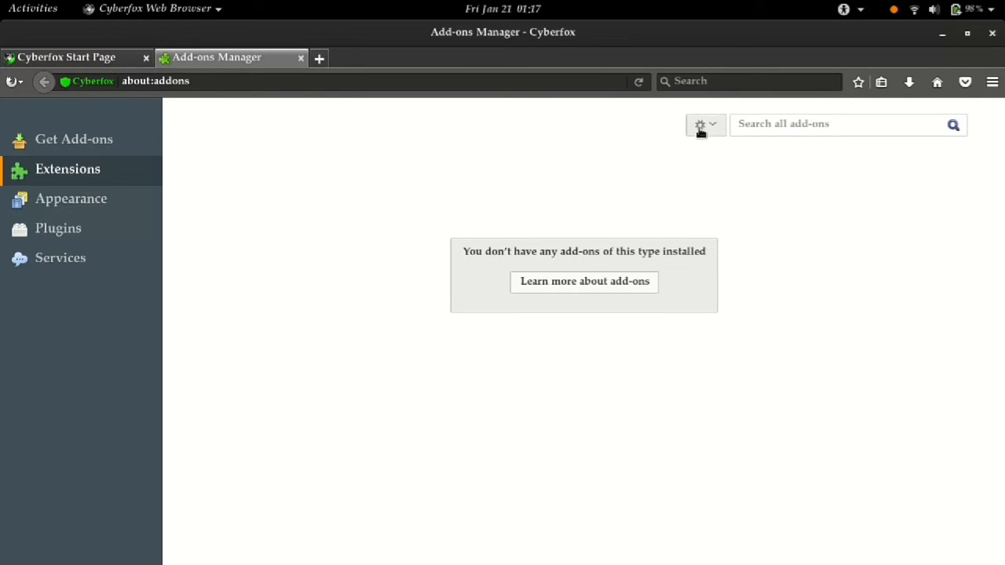
key(ctrl+plus)
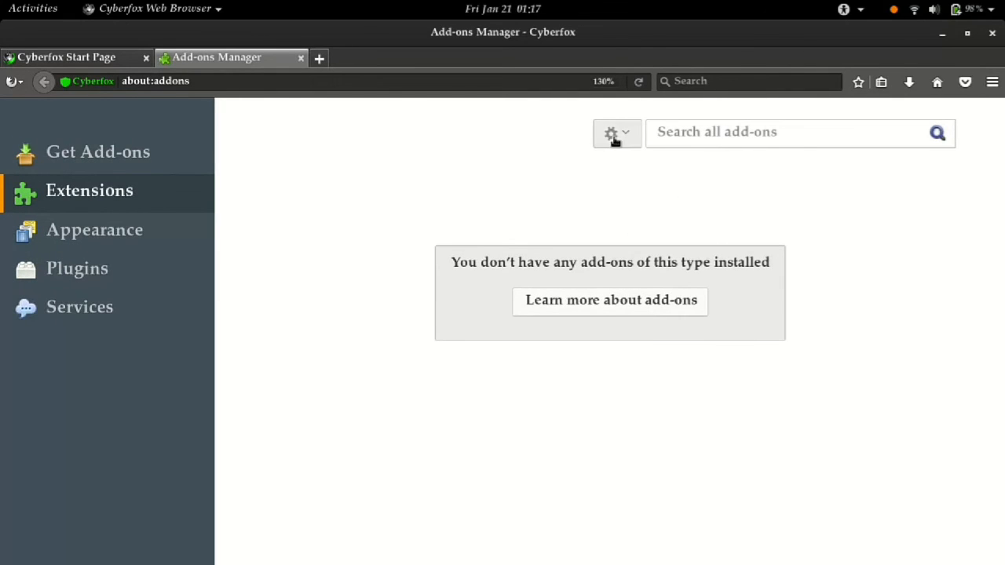
mouse_move(615, 132)
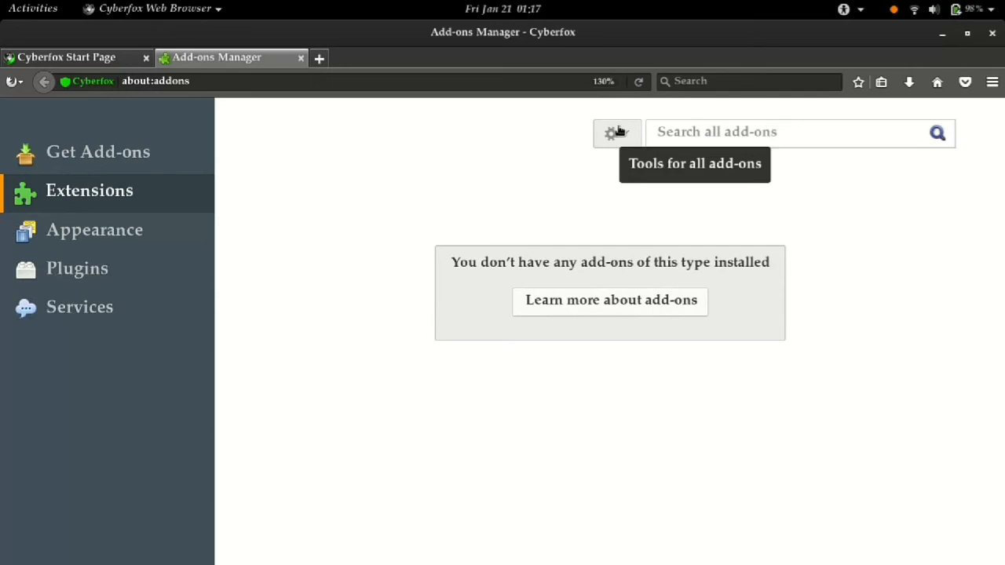
click(617, 133)
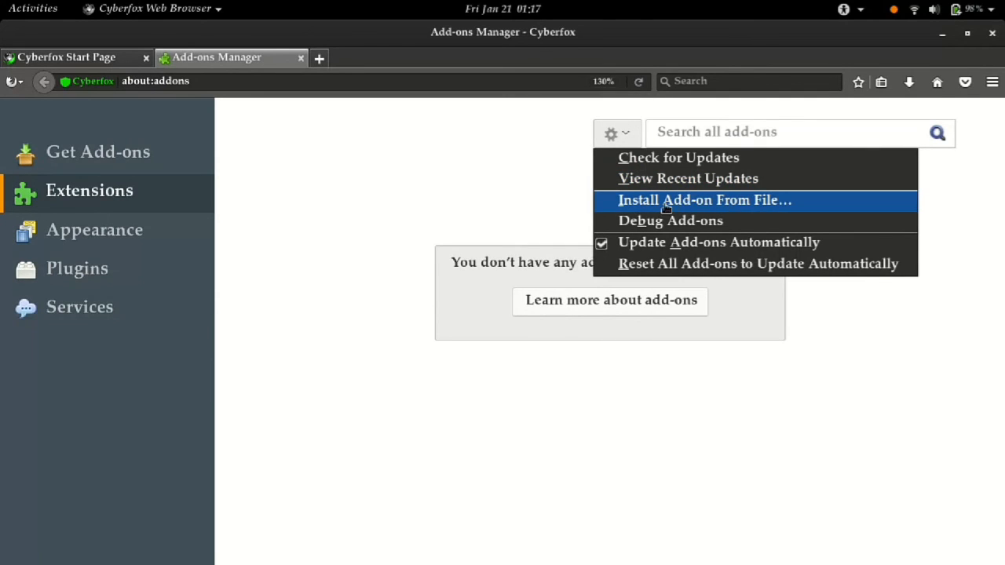
mouse_move(754, 208)
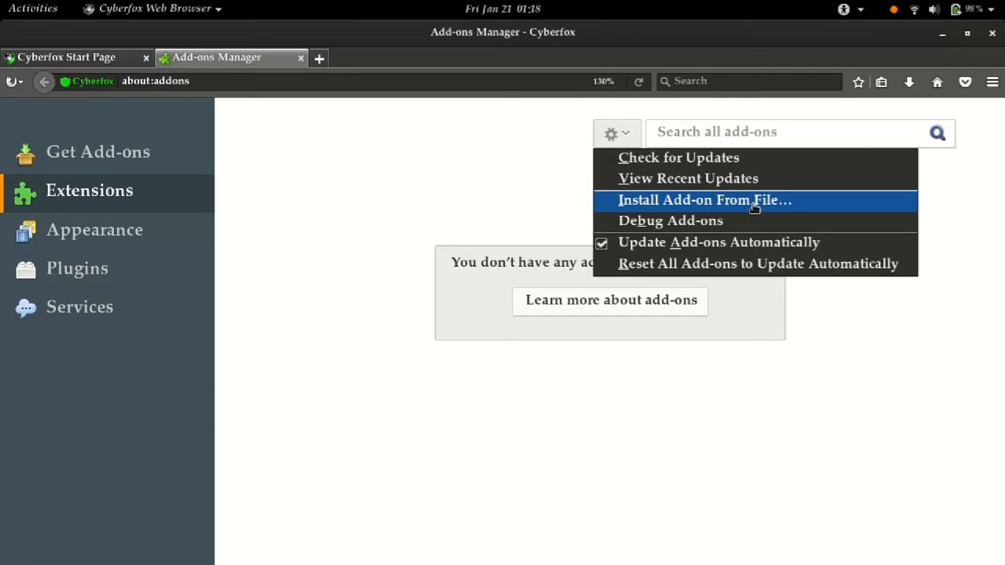
click(703, 200)
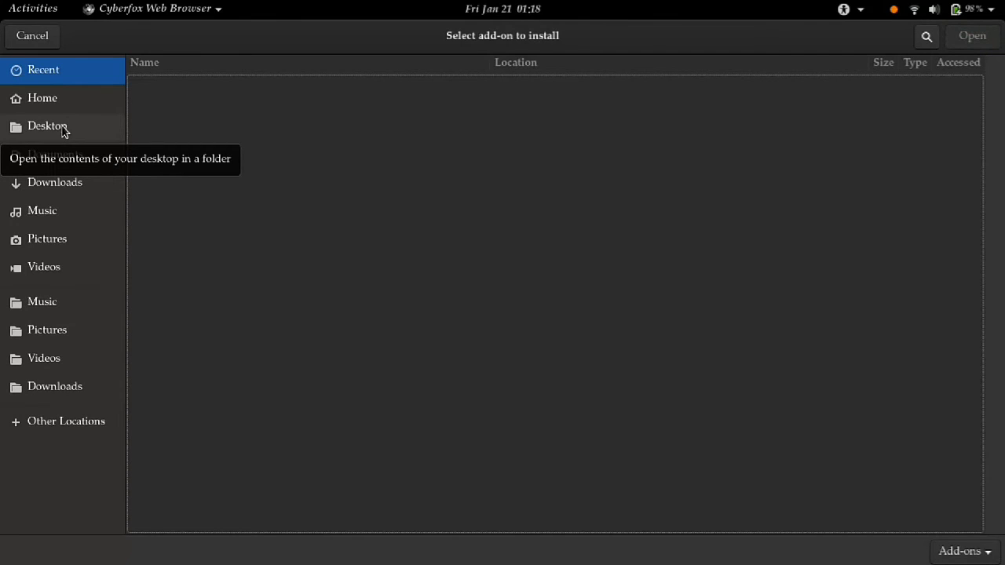
Browse to Desktop/HackBar/Hackbar in the file chooser to reach the .xpi files.
click(47, 126)
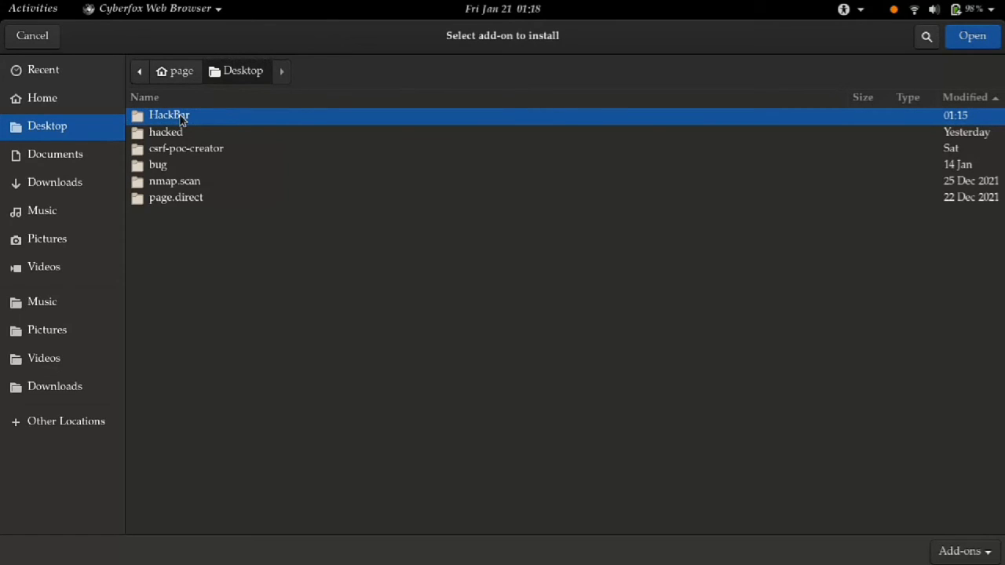
double_click(169, 115)
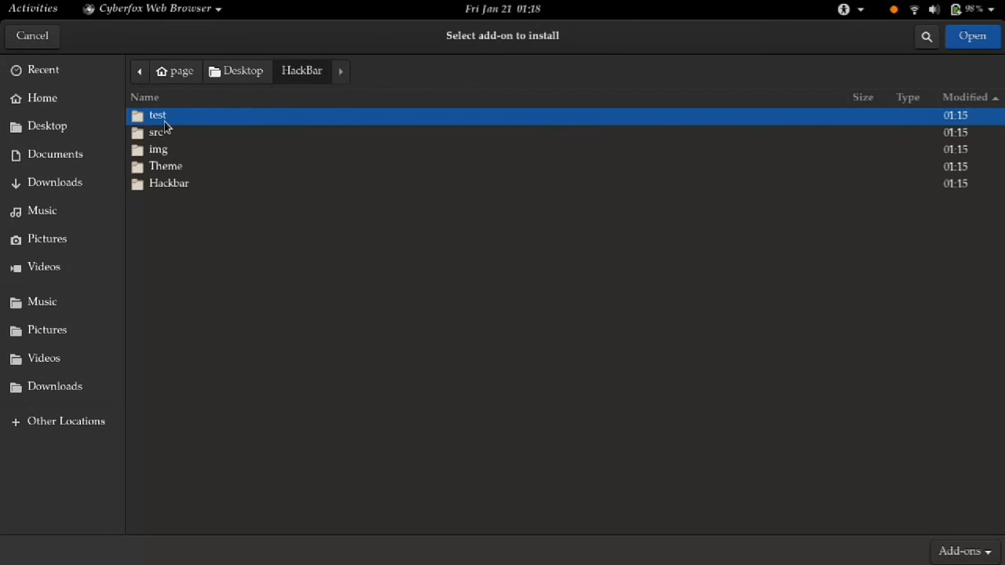
double_click(168, 183)
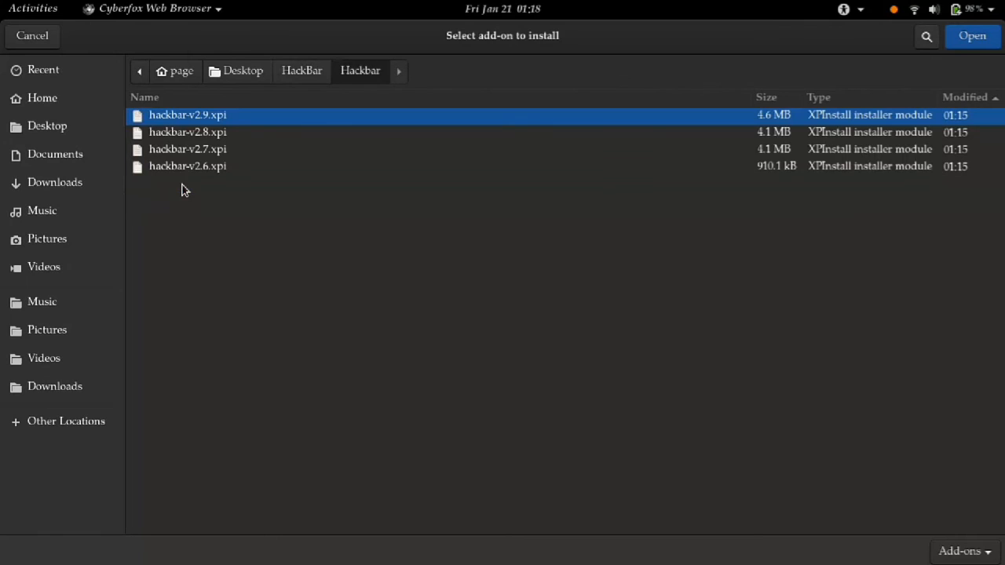
mouse_move(269, 230)
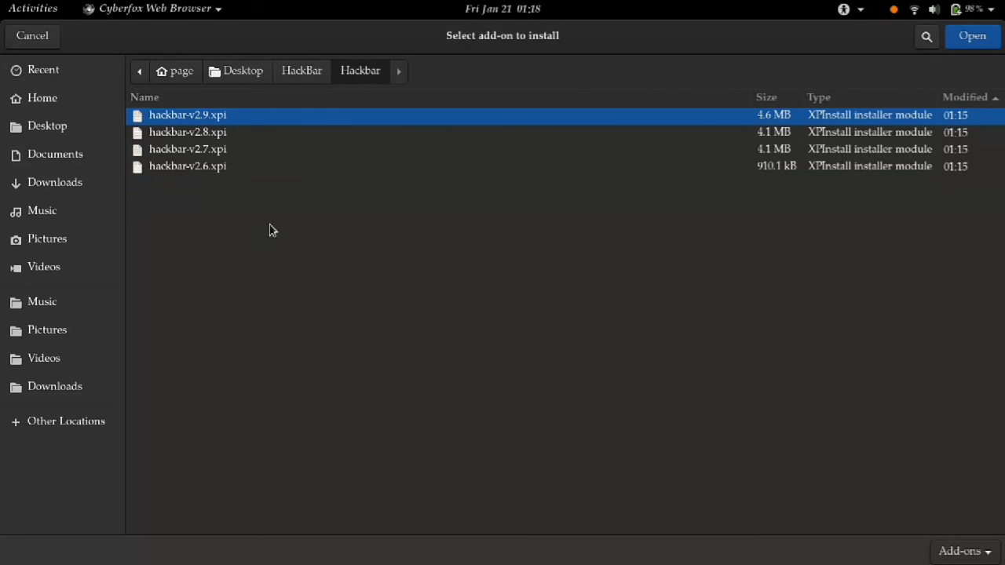
mouse_move(450, 294)
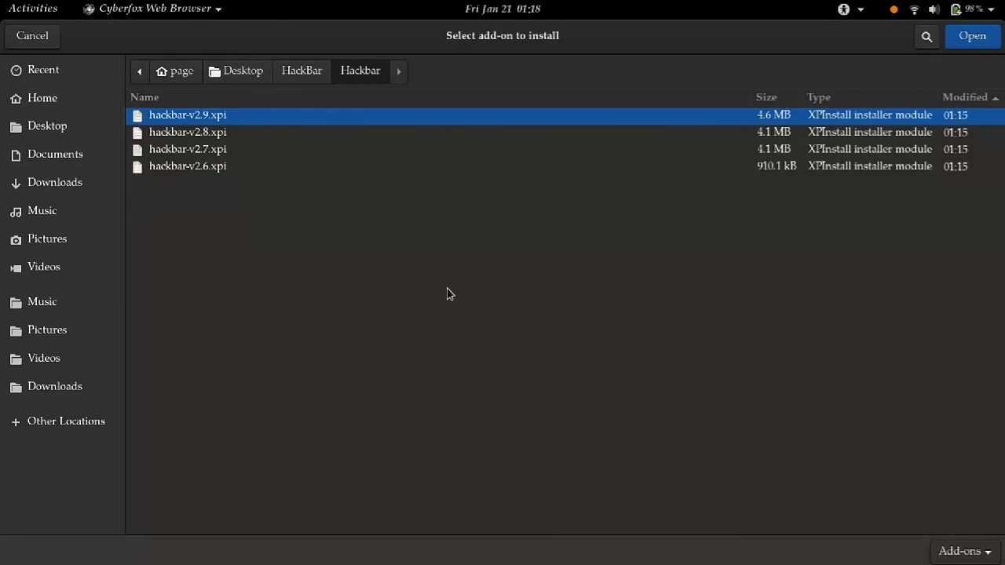
mouse_move(624, 145)
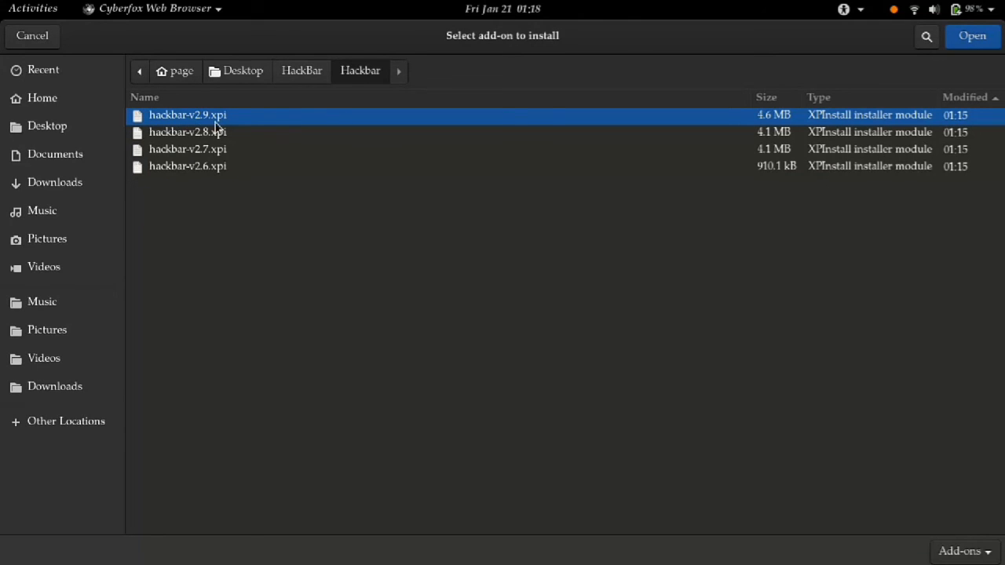
mouse_move(793, 90)
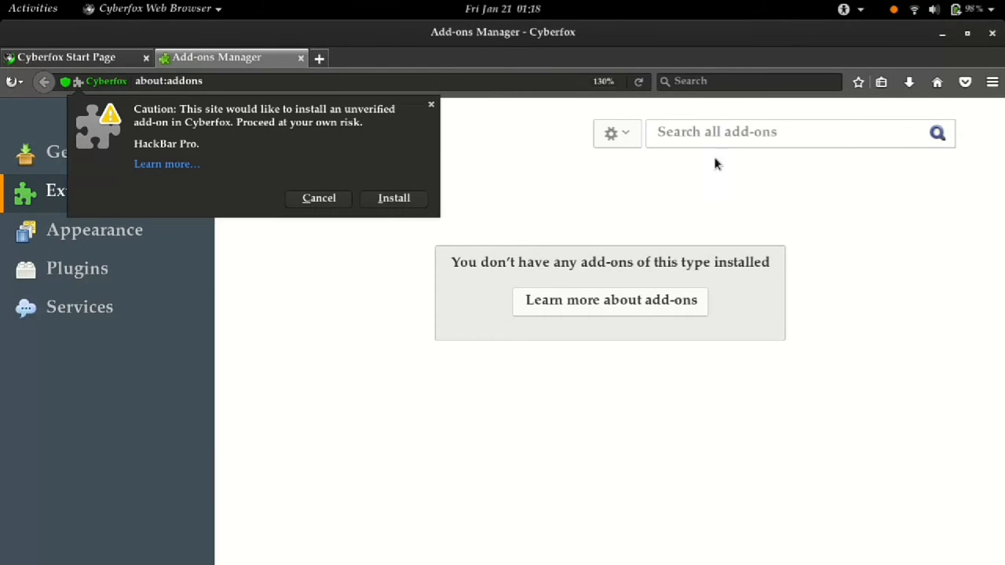
mouse_move(243, 127)
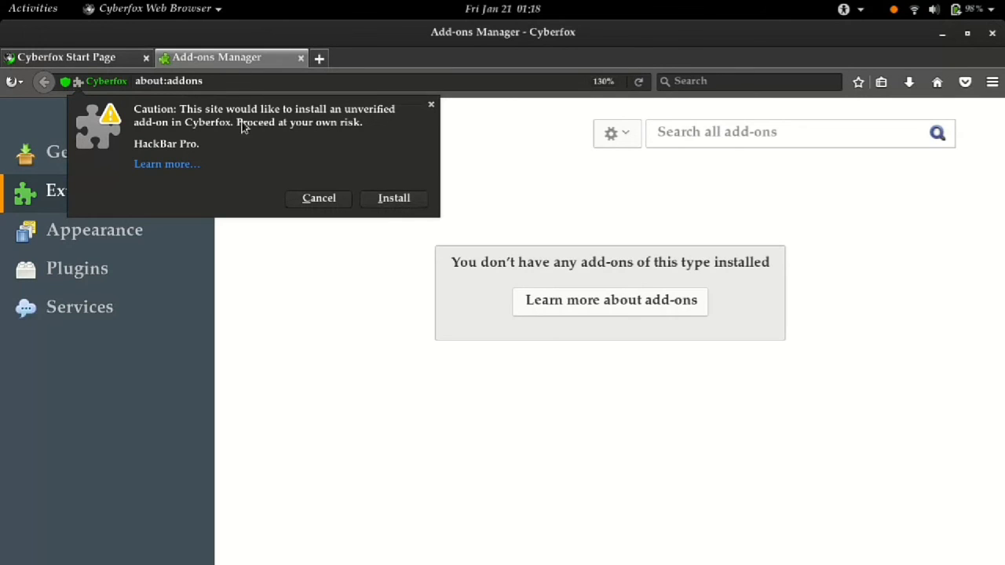
mouse_move(405, 196)
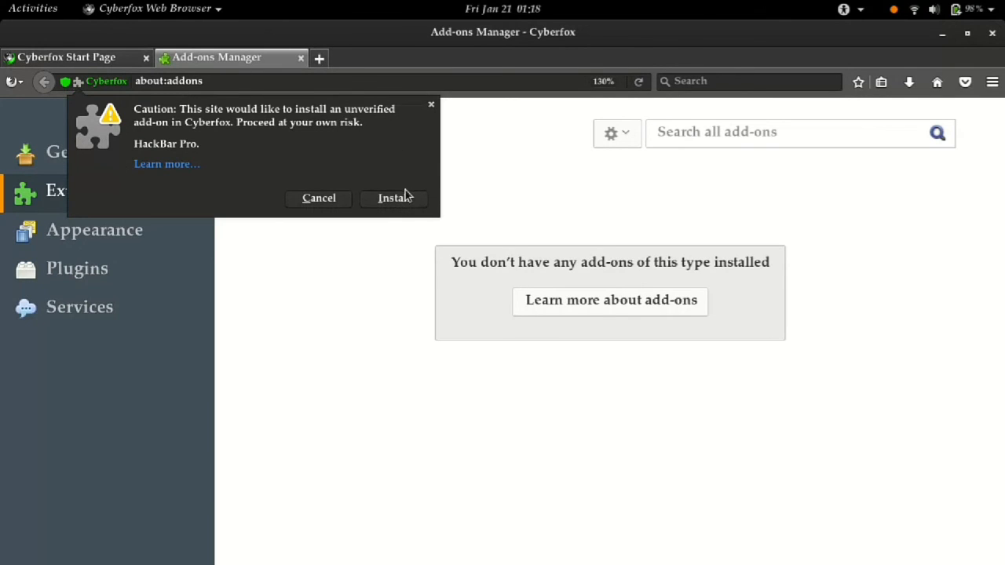
Click Install on the unverified HackBar Pro v2.9 add-on warning.
click(395, 197)
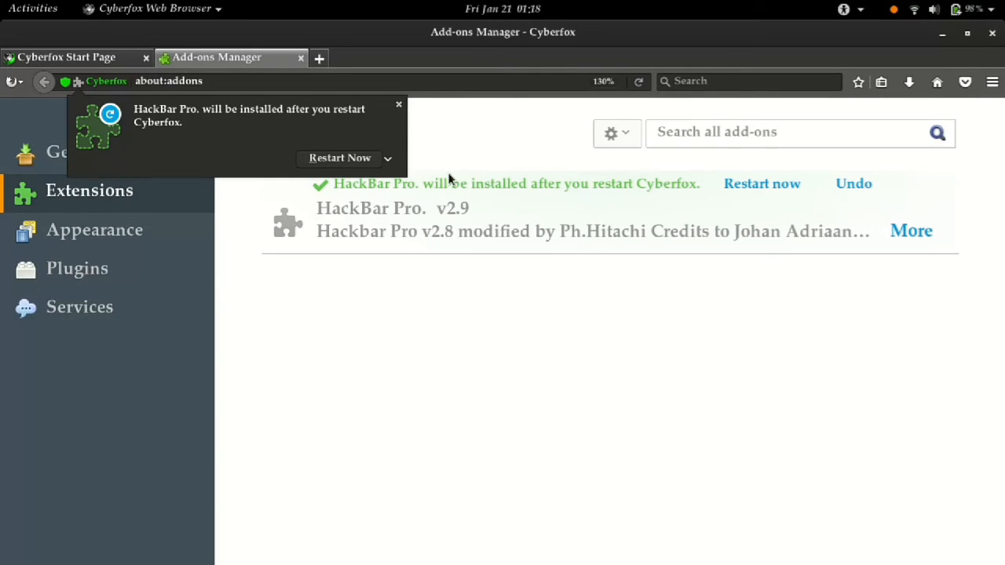
mouse_move(357, 157)
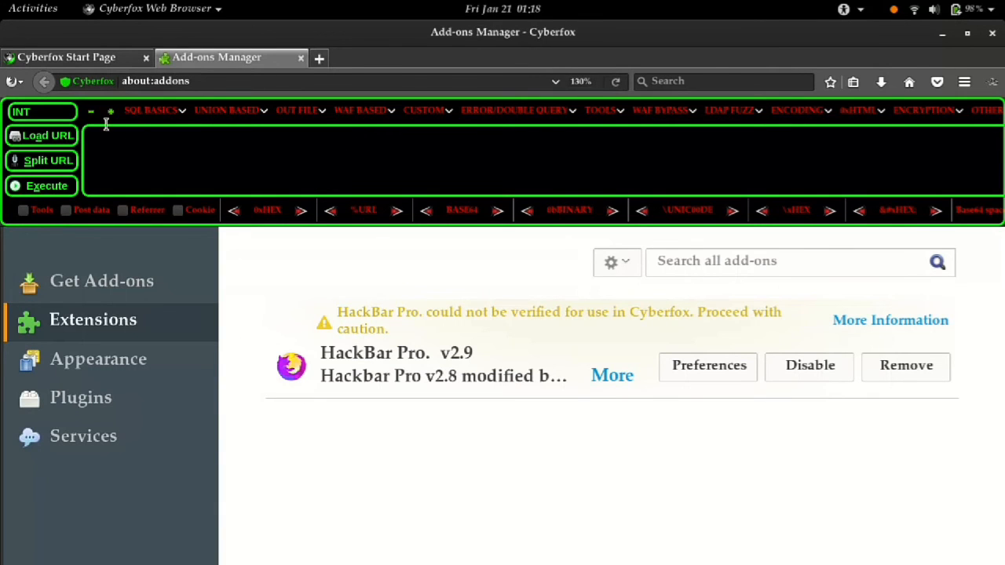
mouse_move(49, 180)
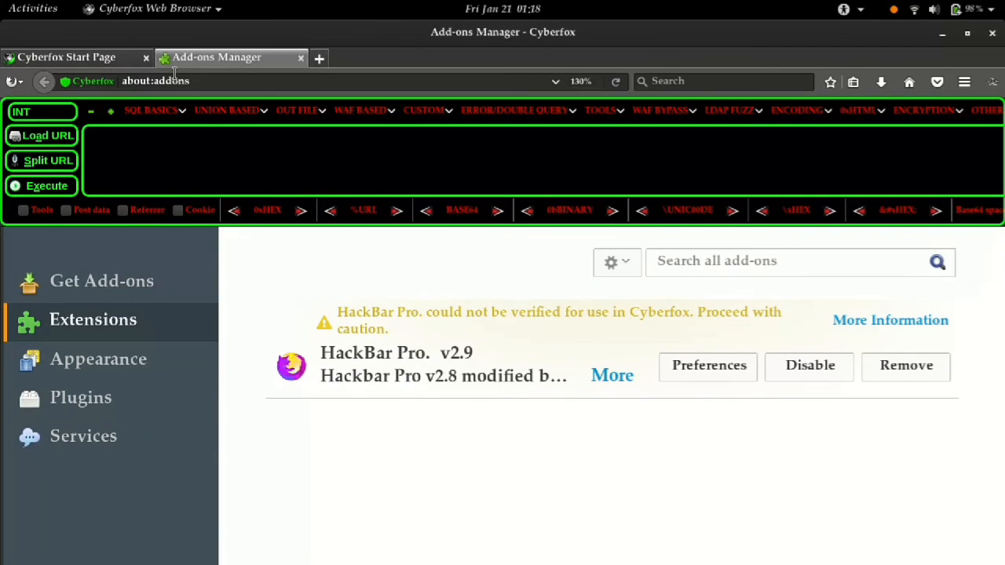
mouse_move(174, 80)
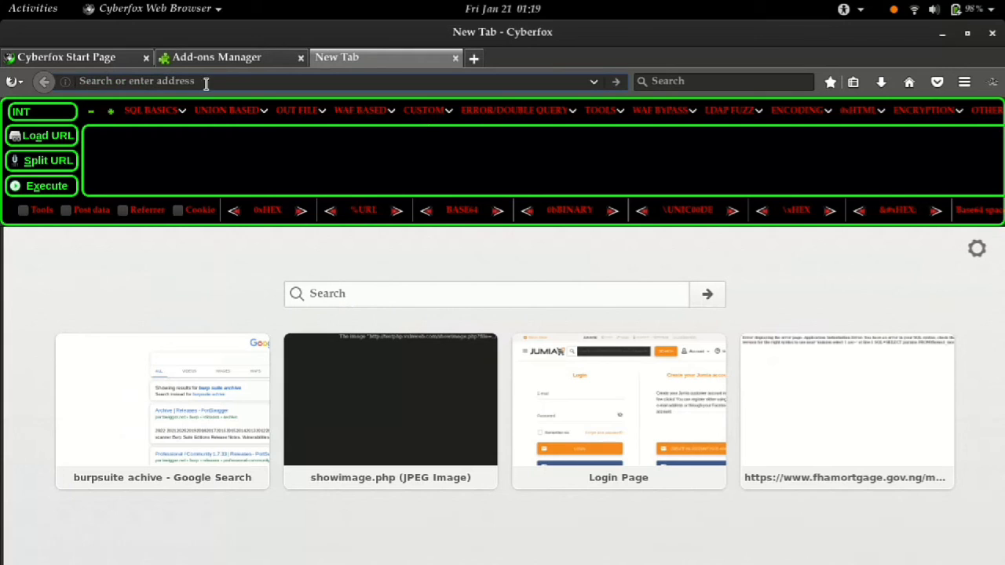
mouse_move(240, 71)
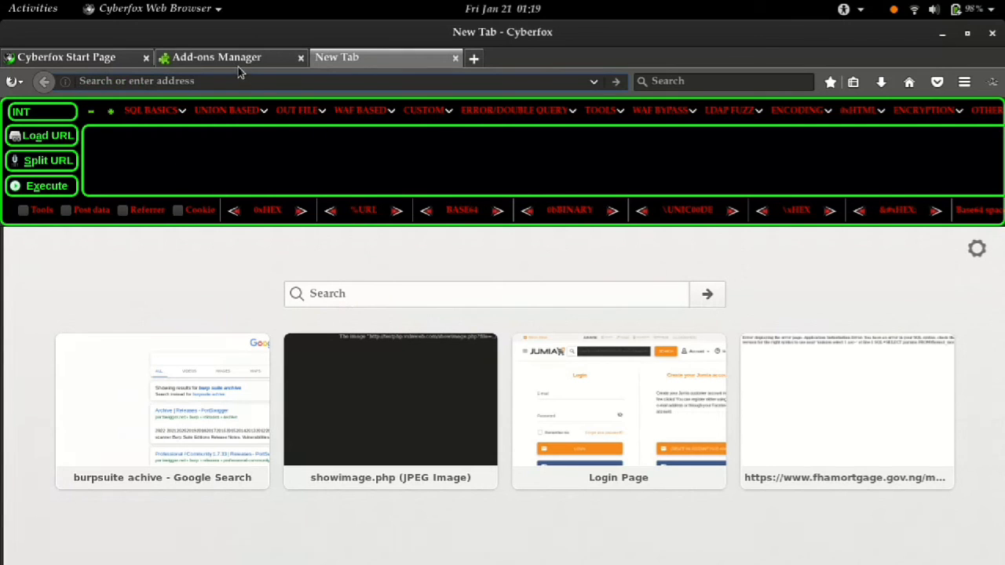